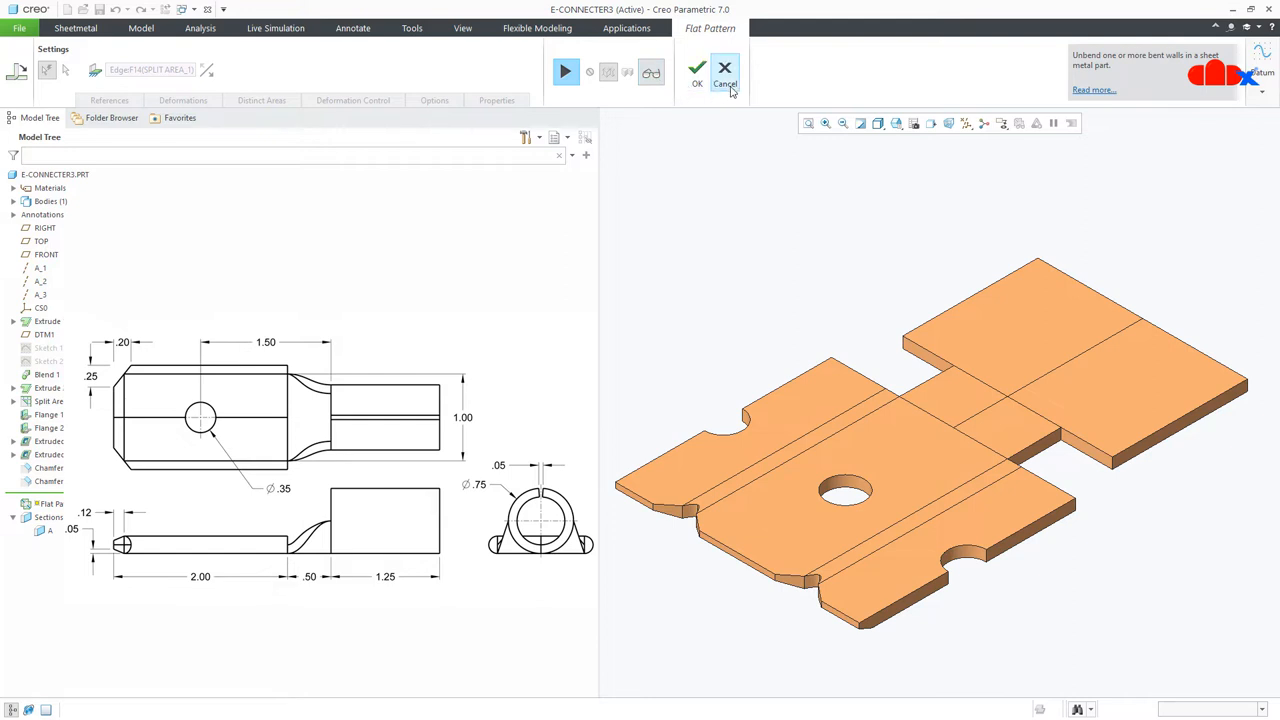
Cancel the flat pattern preview and create a new Part of sub-type Sheetmetal.
left_click(696, 72)
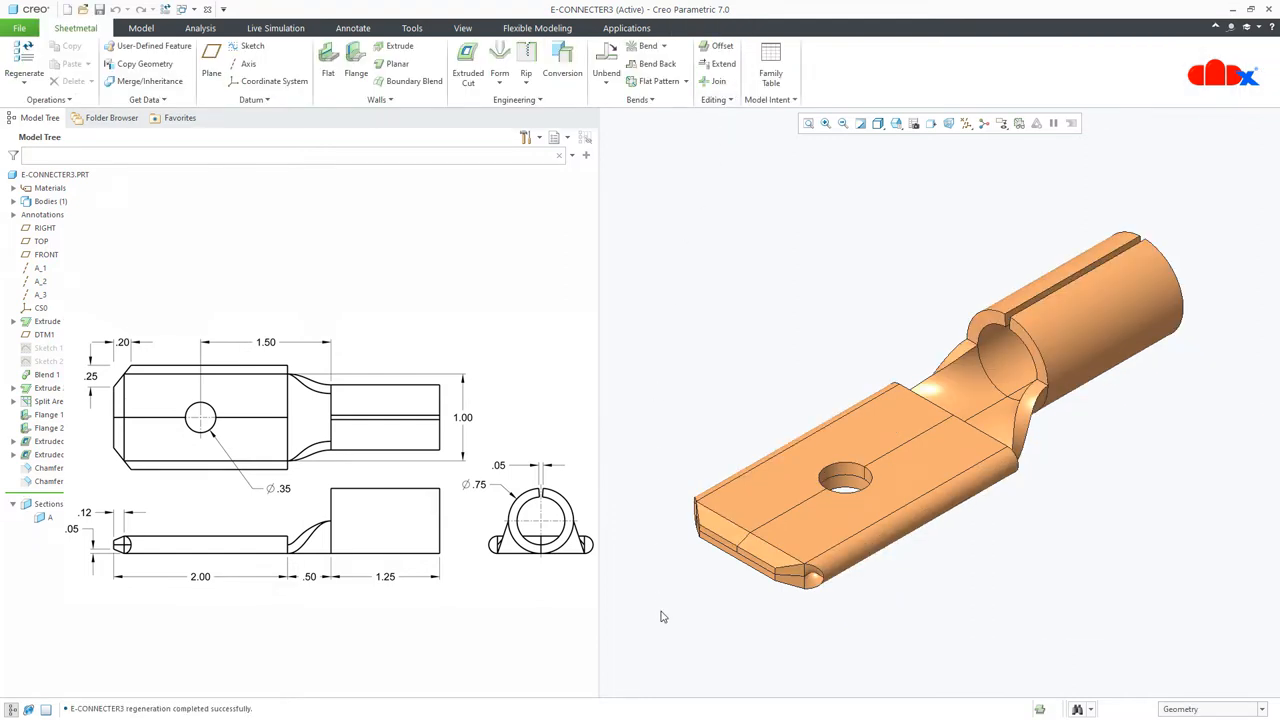
mouse_move(640, 582)
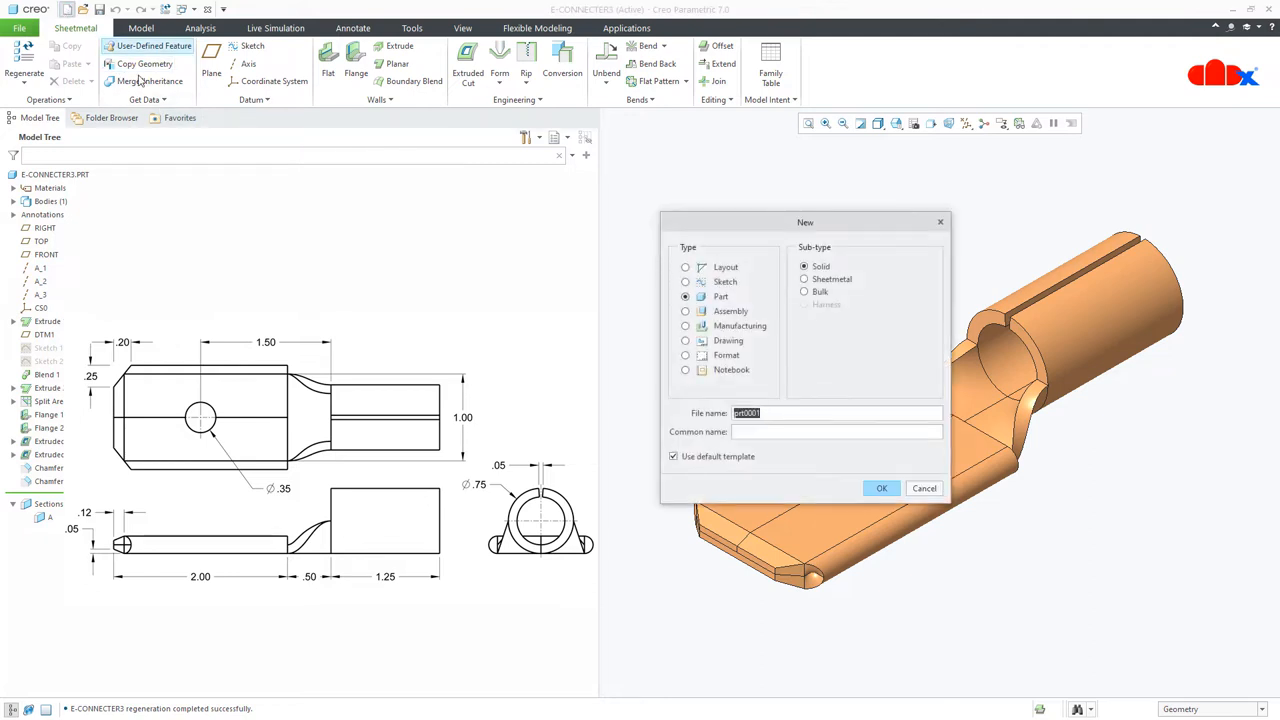
left_click(804, 280)
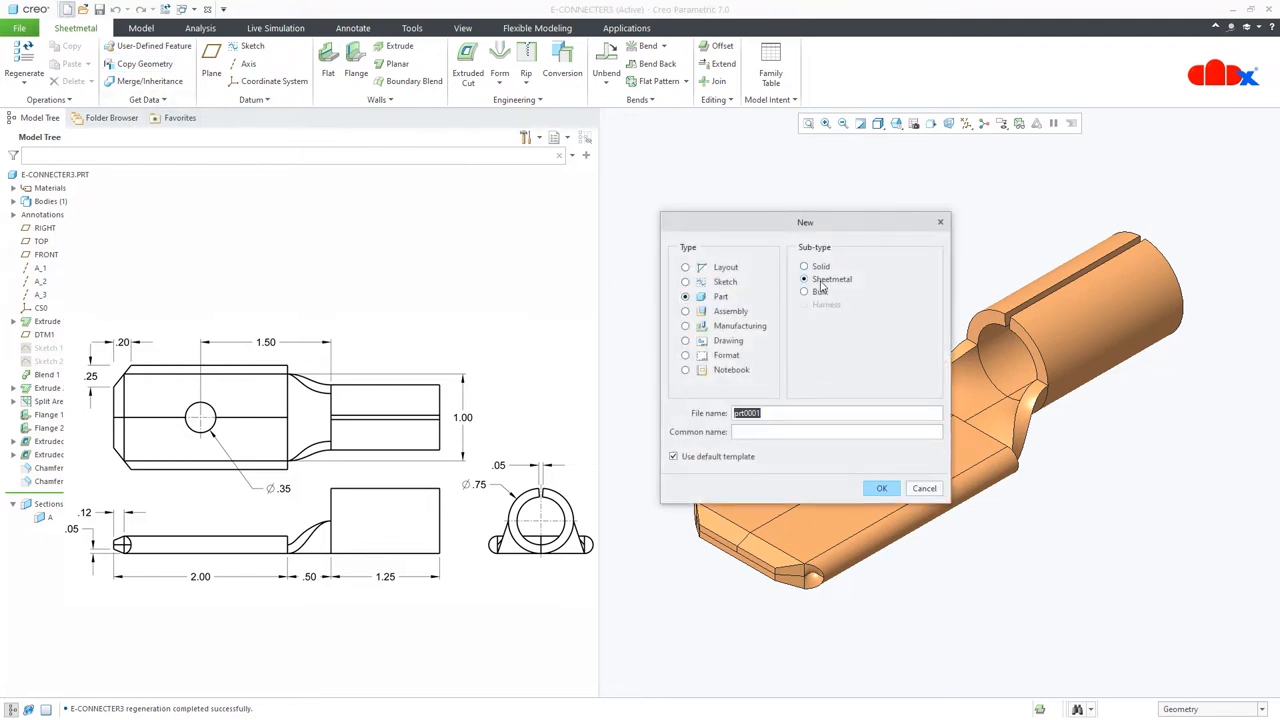
left_click(880, 488)
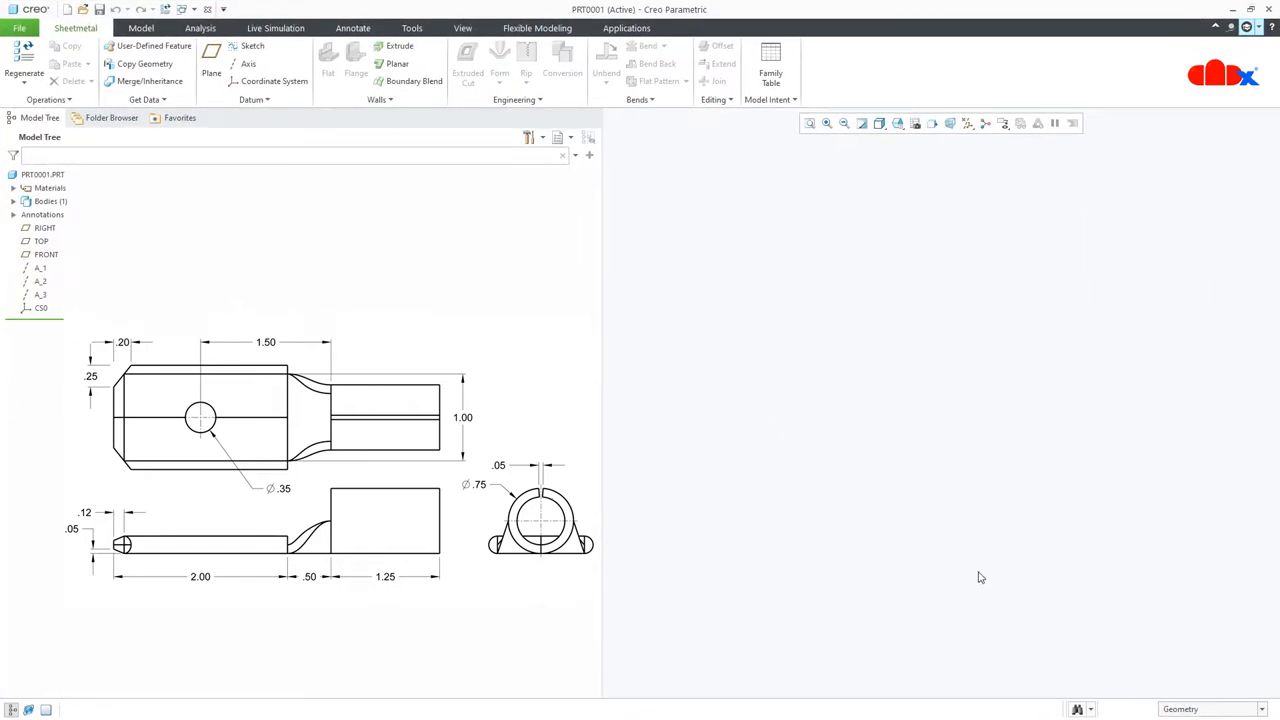
mouse_move(580, 528)
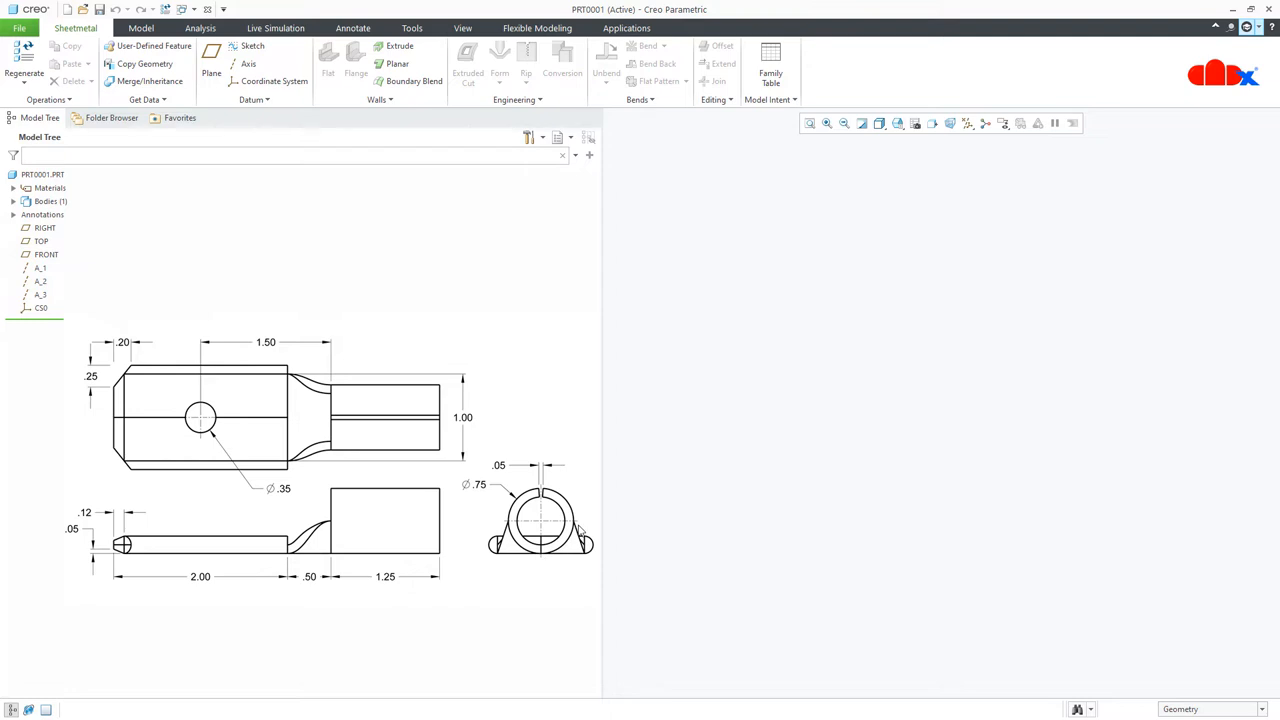
Sketch the tube profile on FRONT as a 0.75-diameter split circle of two arcs.
left_click(400, 46)
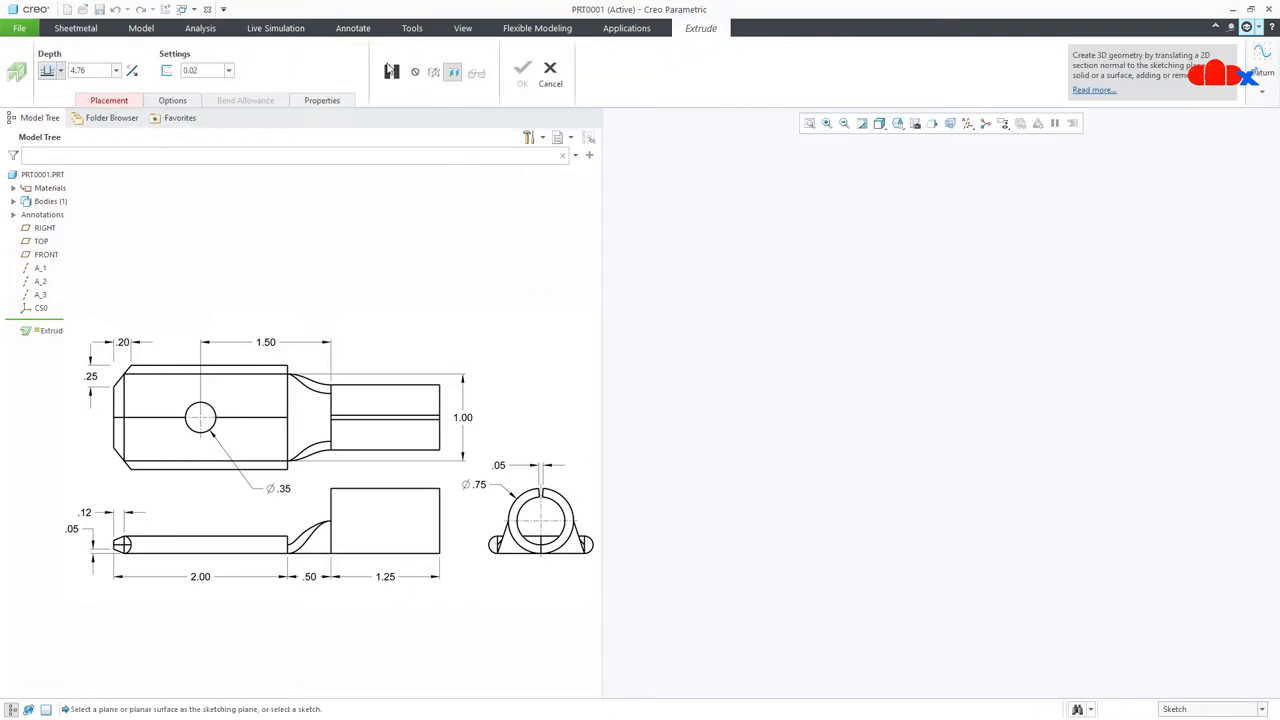
left_click(46, 254)
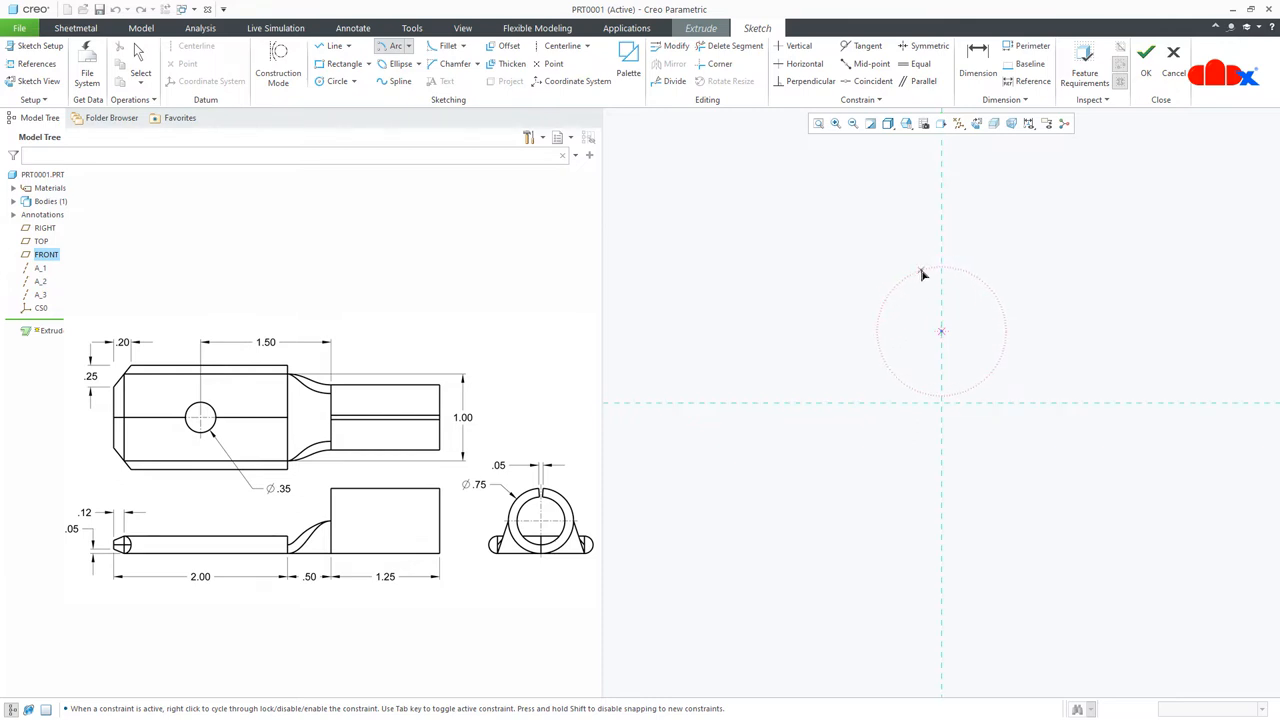
left_click_drag(920, 268, 896, 390)
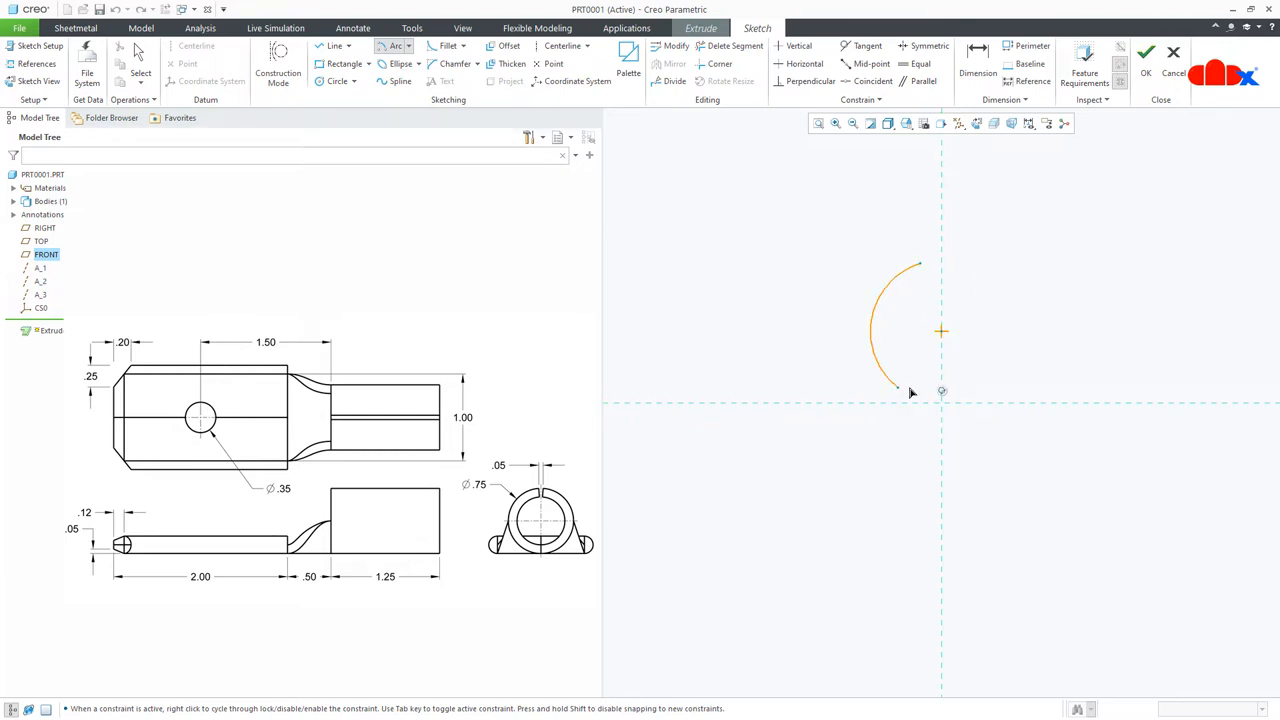
left_click_drag(898, 390, 1008, 292)
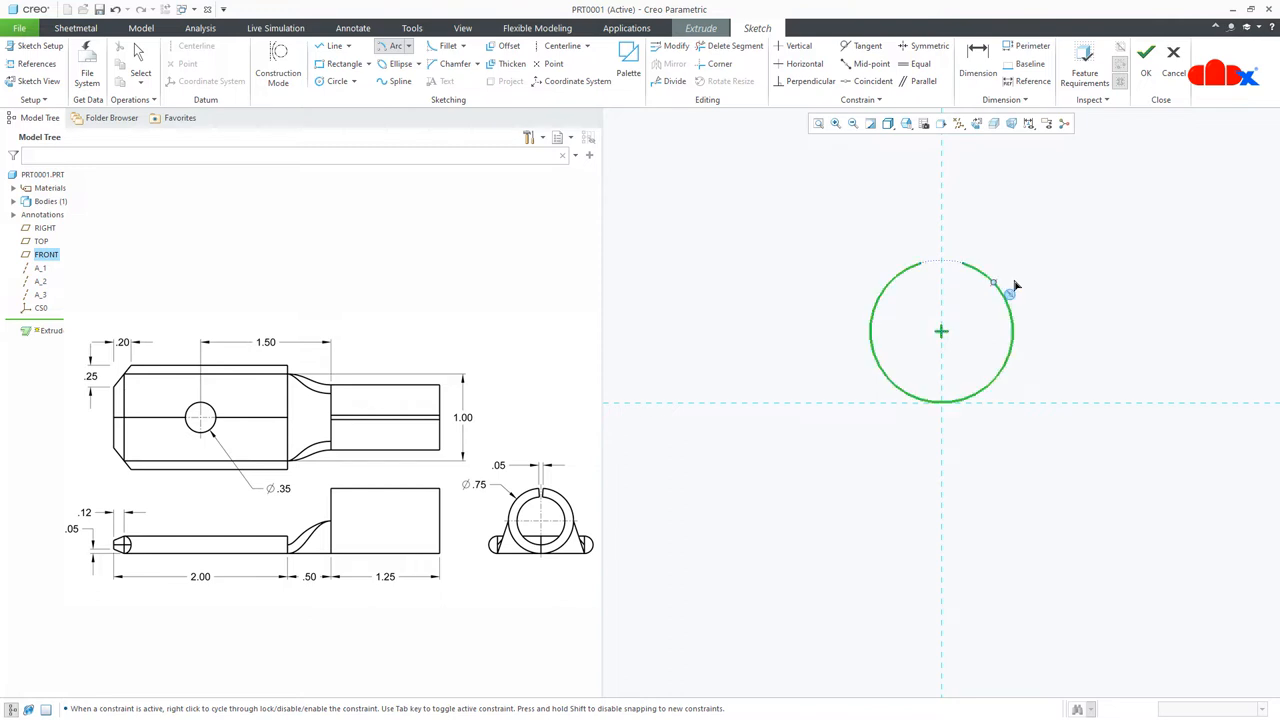
right_click(992, 284)
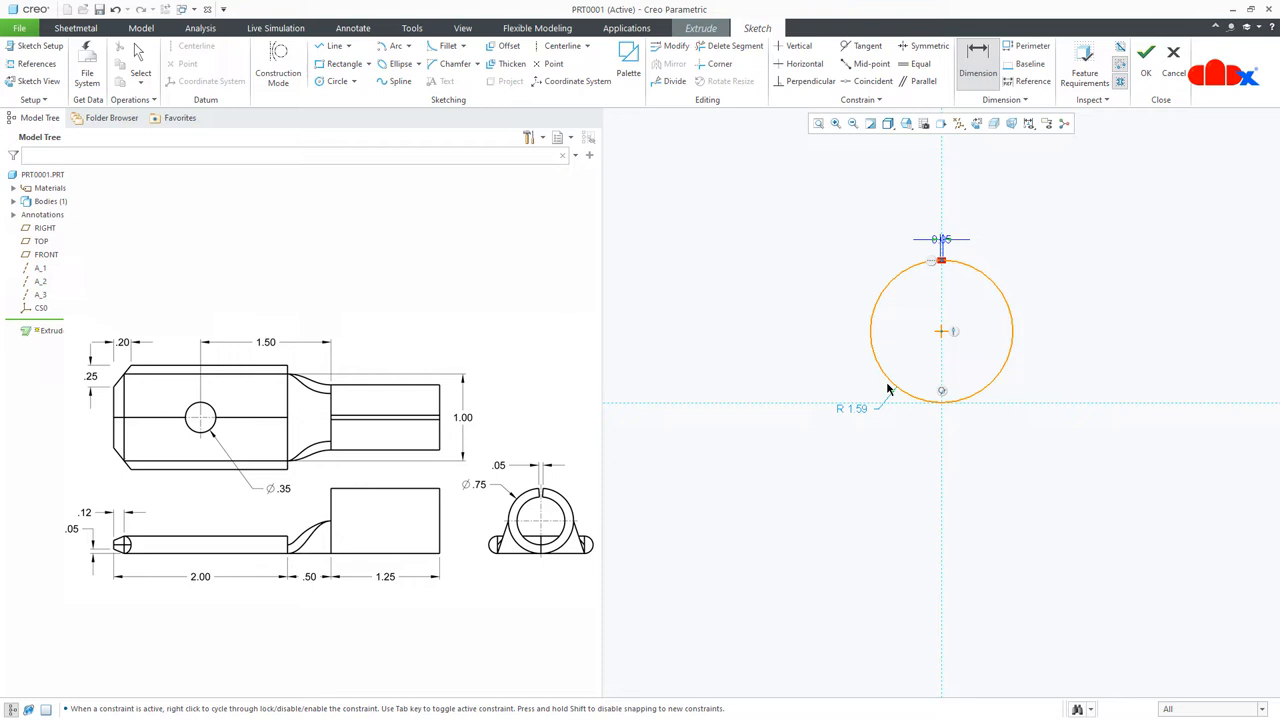
left_click(856, 408)
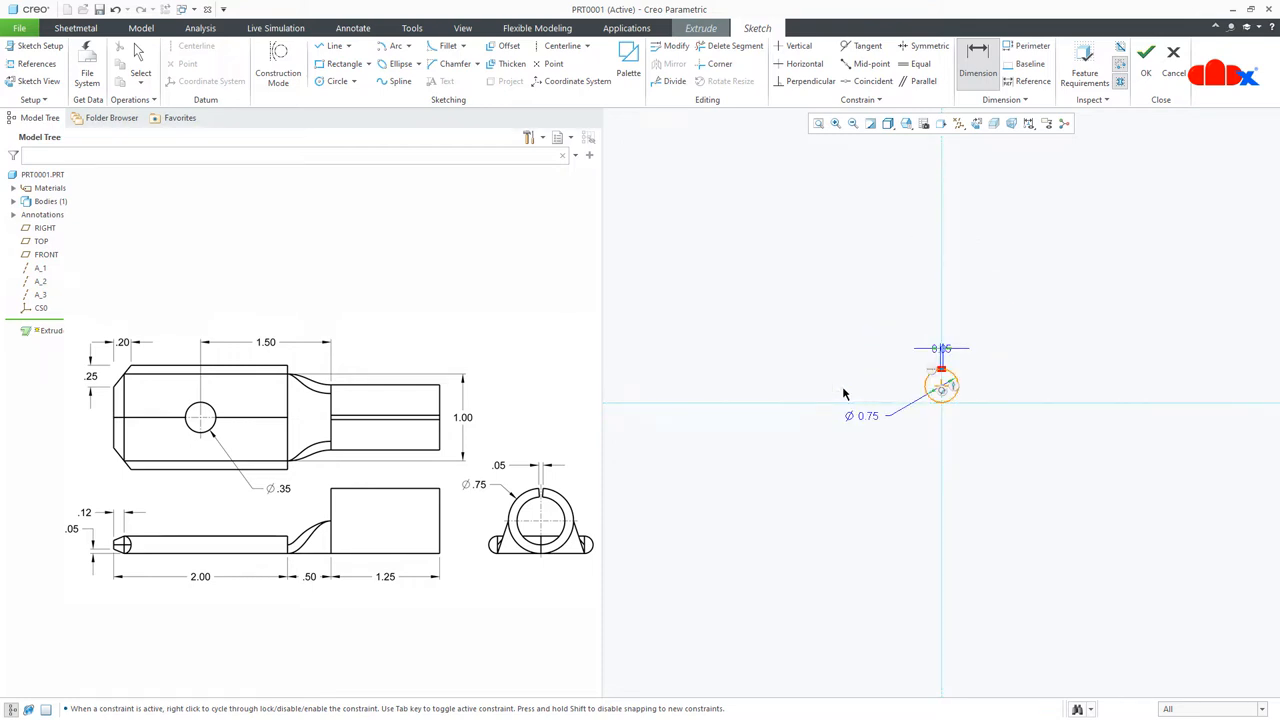
left_click(1146, 52)
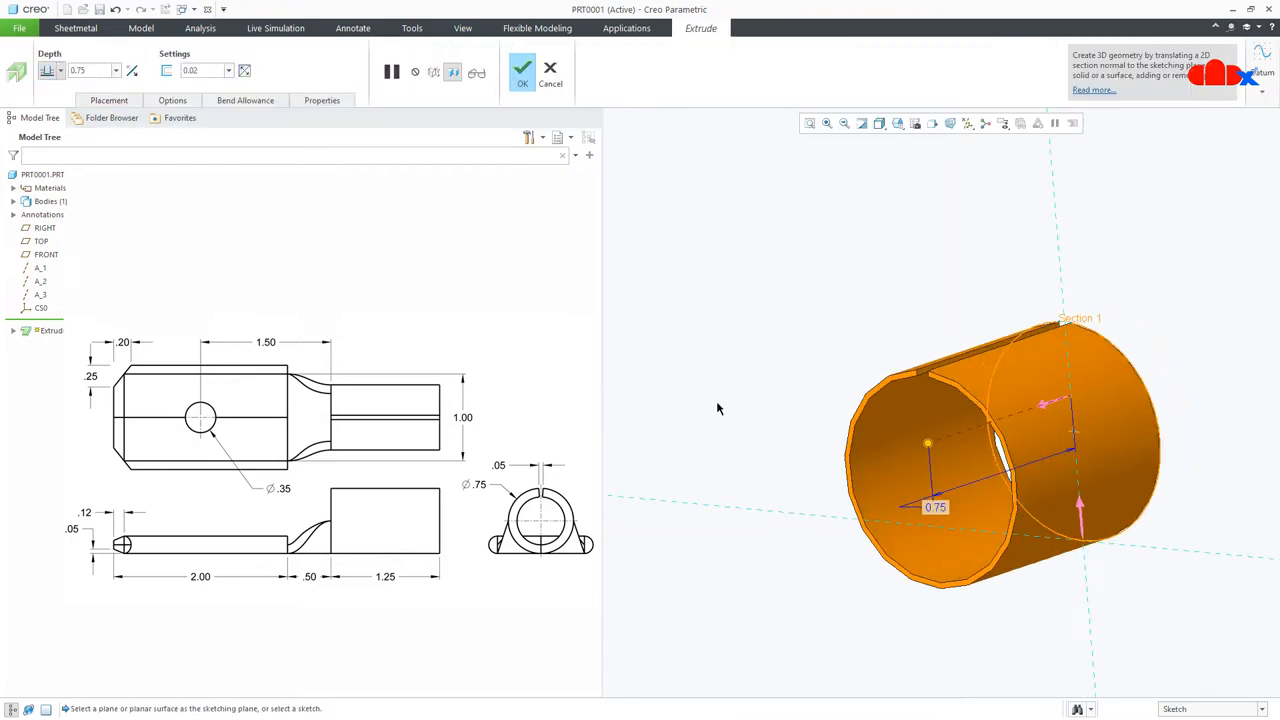
Extrude the split tube wall to a depth of 1.05.
left_click(200, 70)
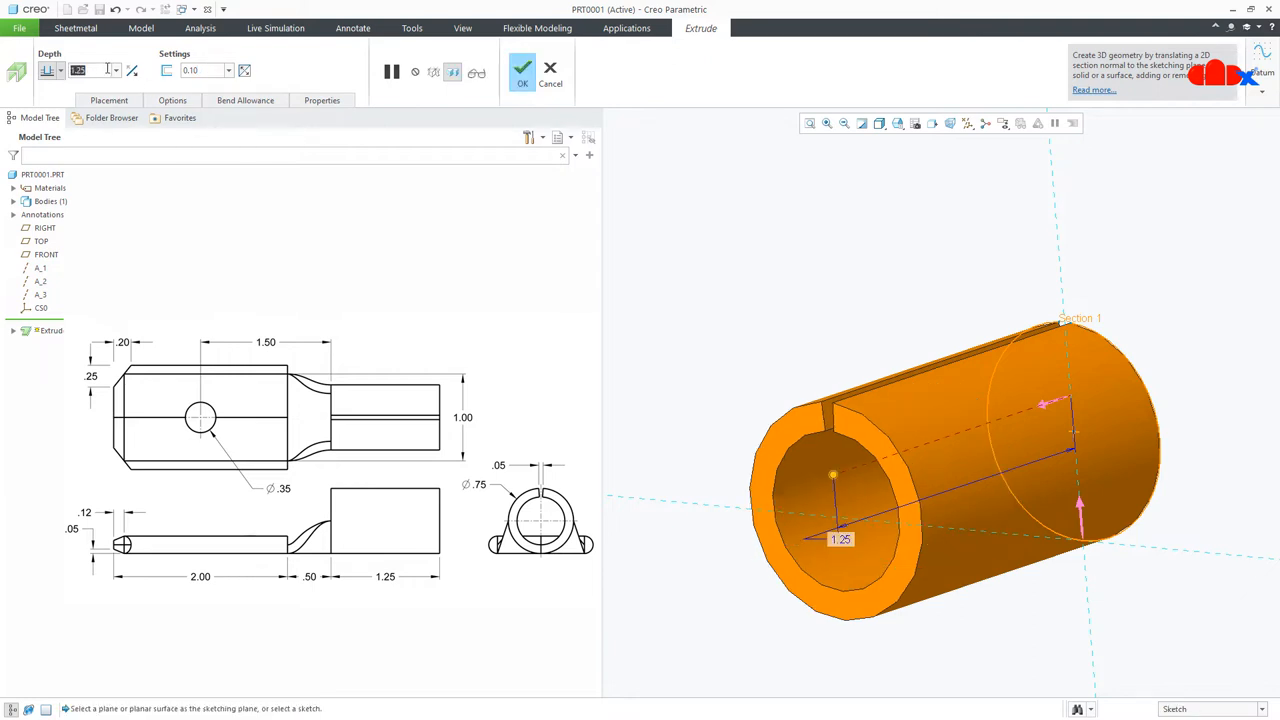
left_click(520, 68)
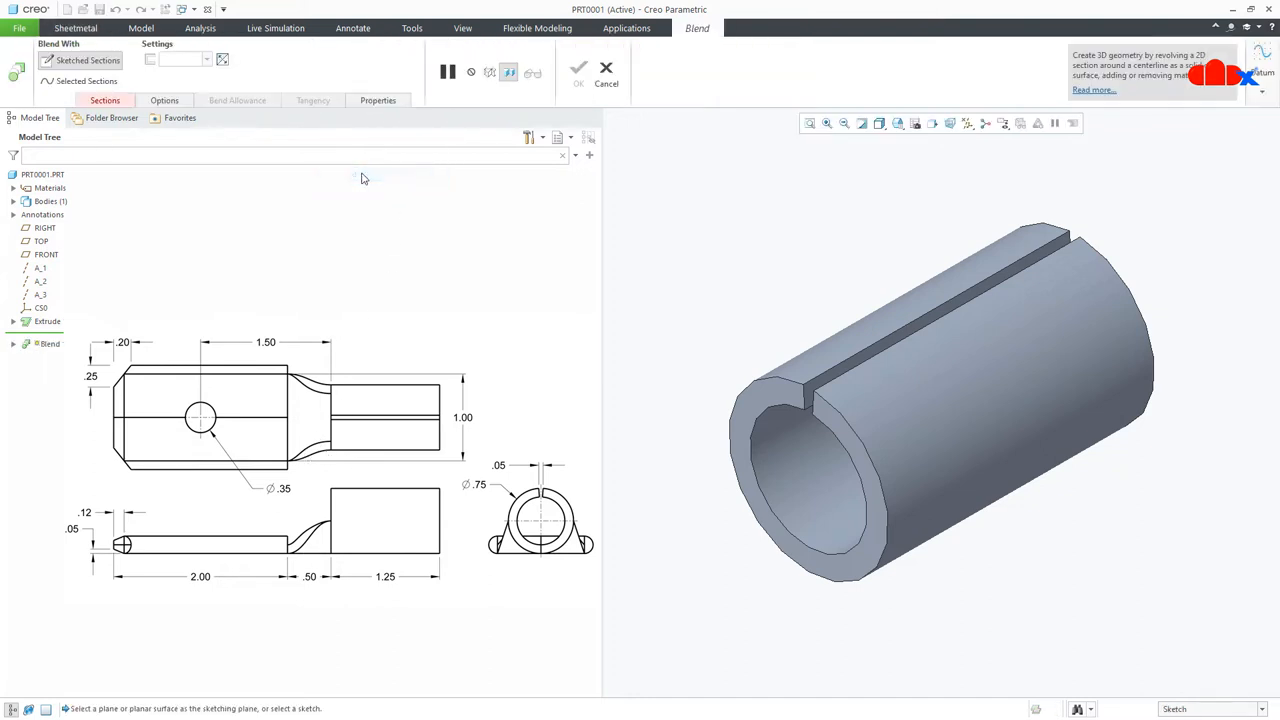
Define blend Section 1 on the tube end by projecting the split-ring edges.
left_click(104, 100)
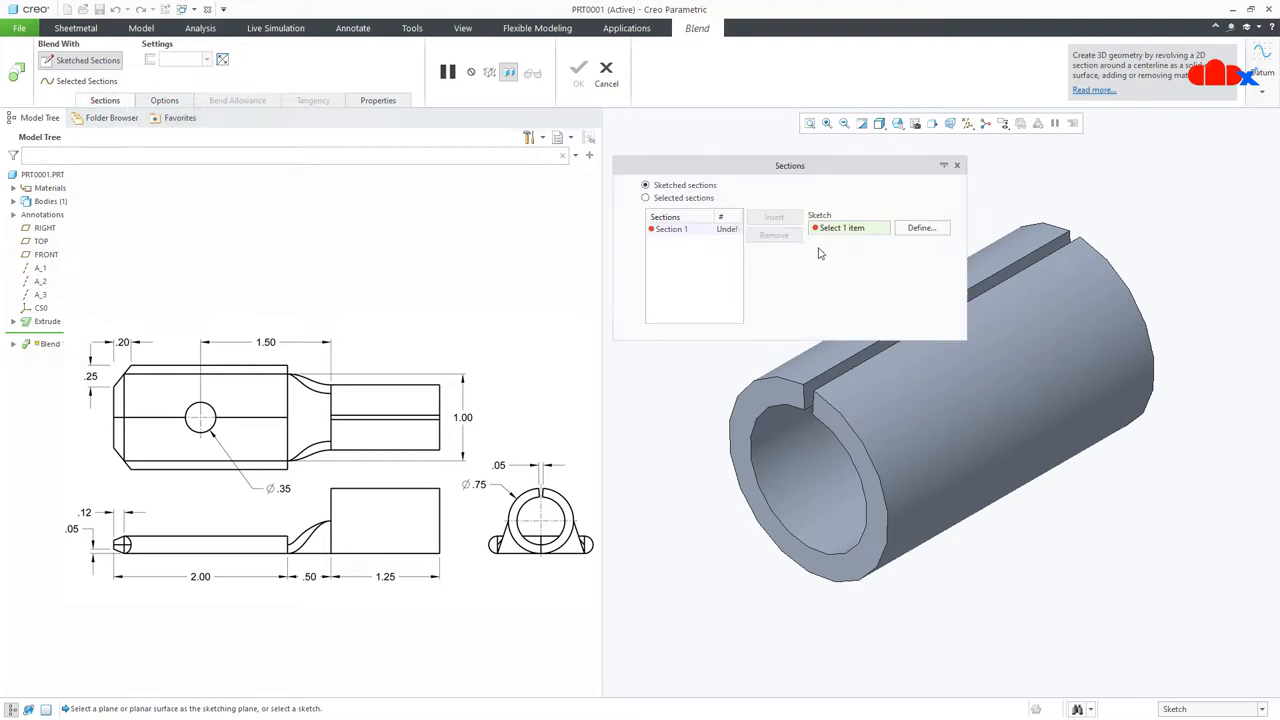
left_click(920, 228)
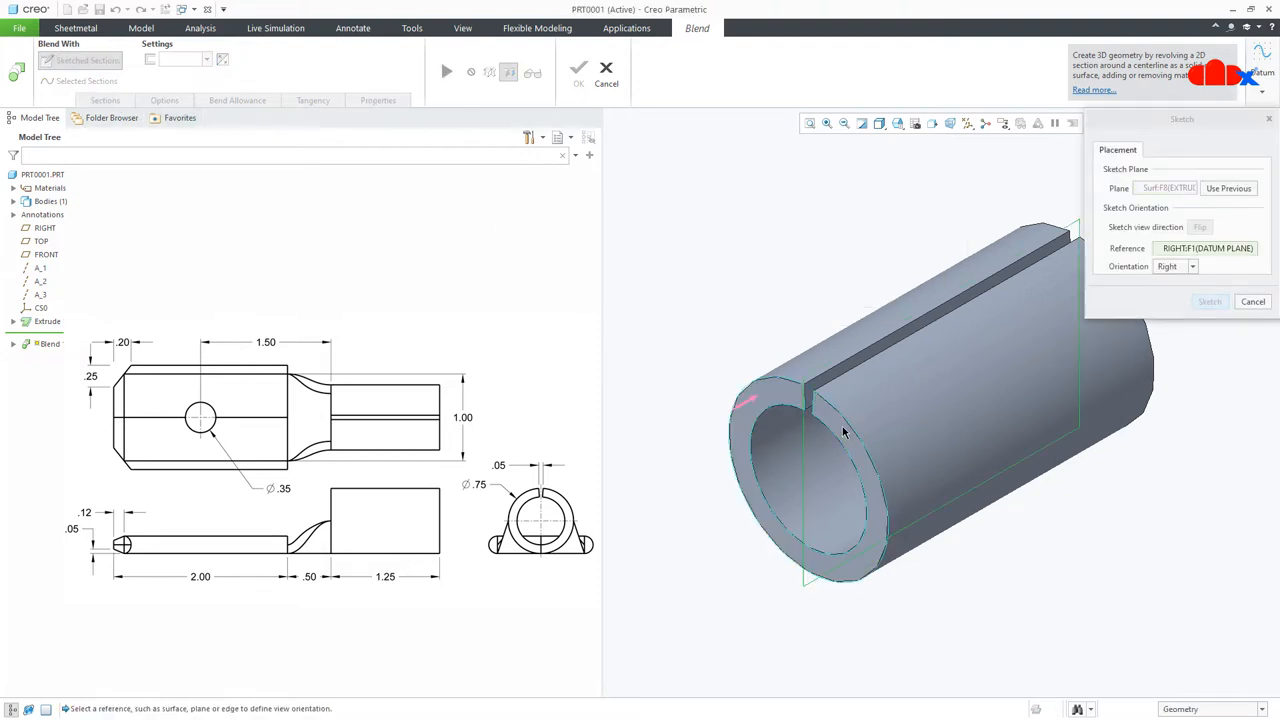
left_click(1208, 300)
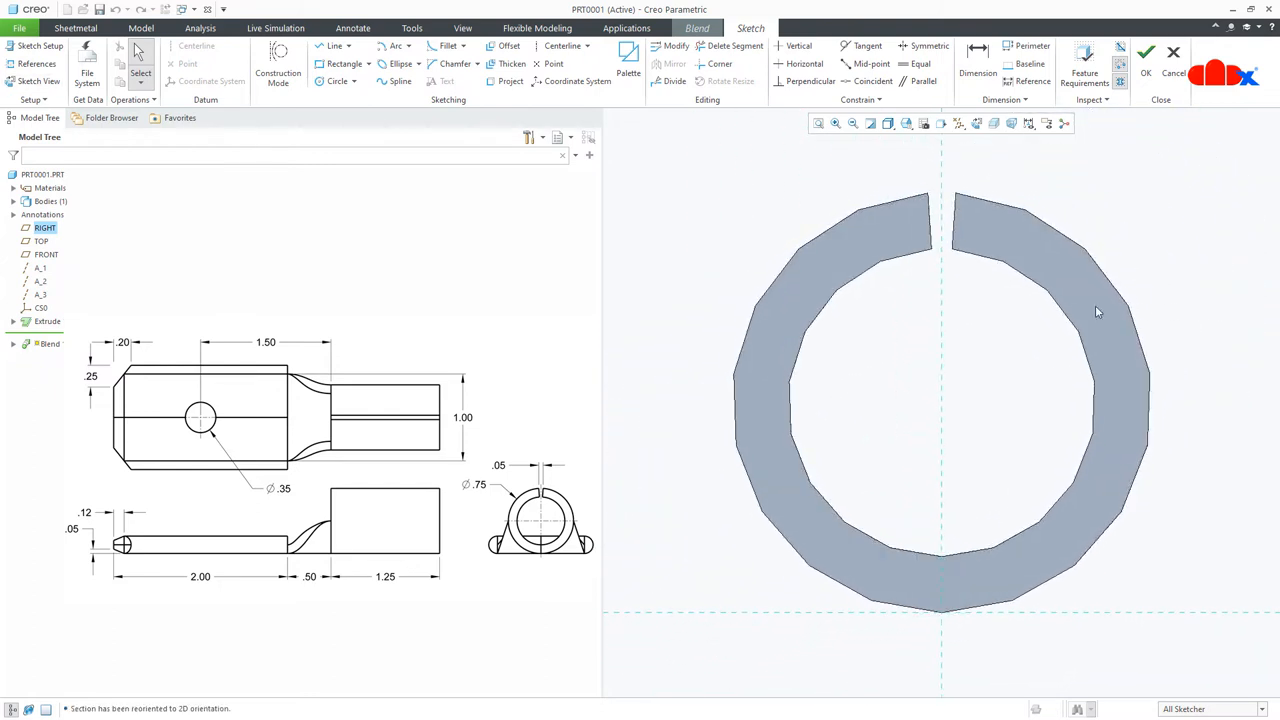
left_click(36, 62)
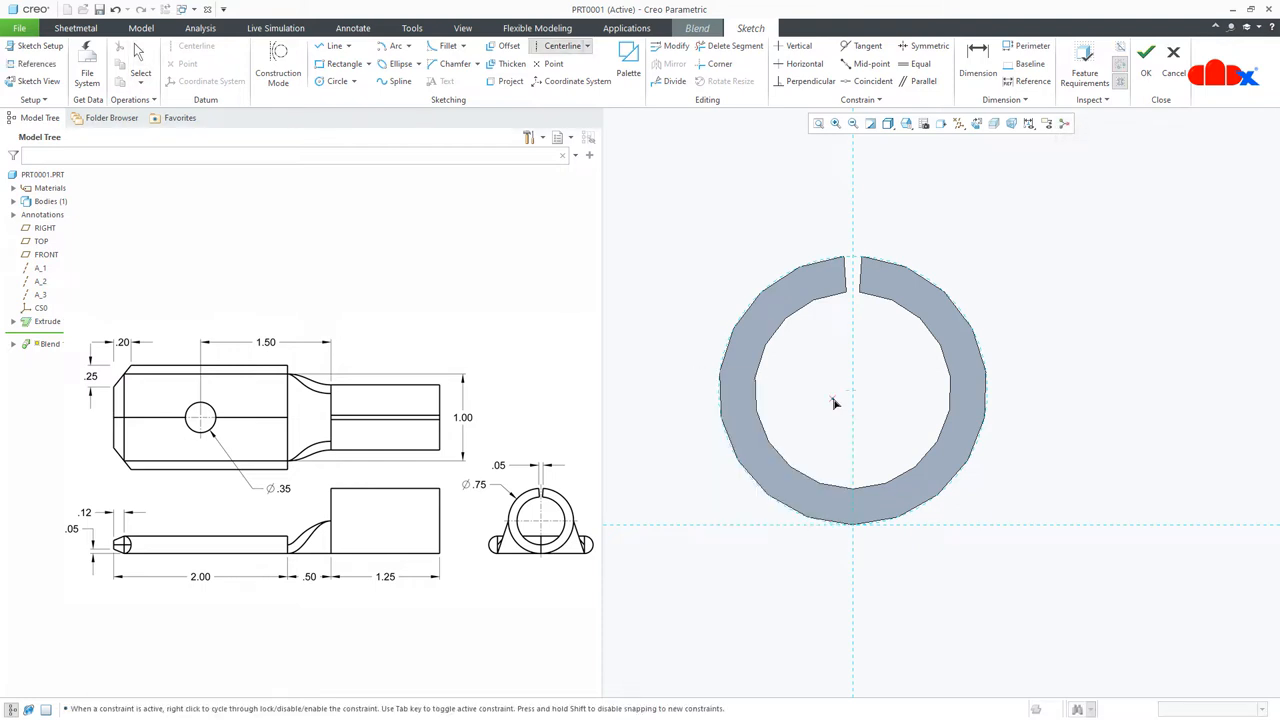
left_click(836, 390)
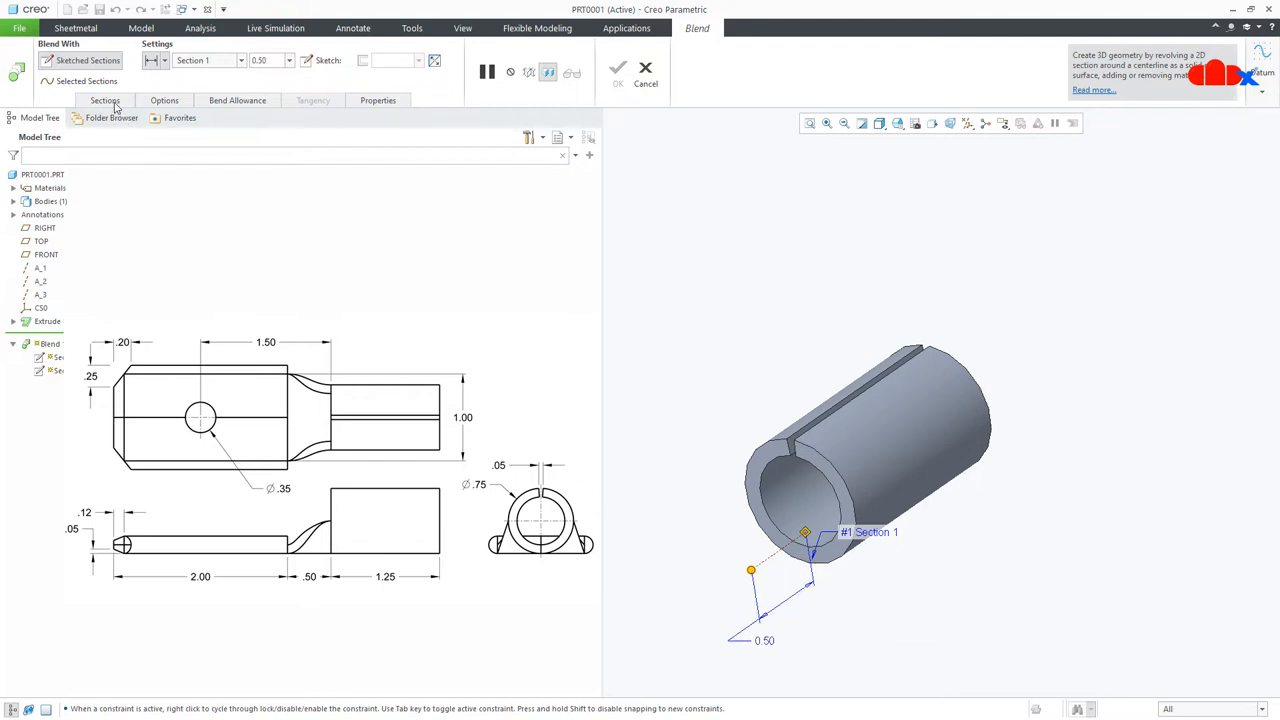
Sketch flat Section 2 at offset 0.50 and complete the blend into a flat tab.
left_click(104, 100)
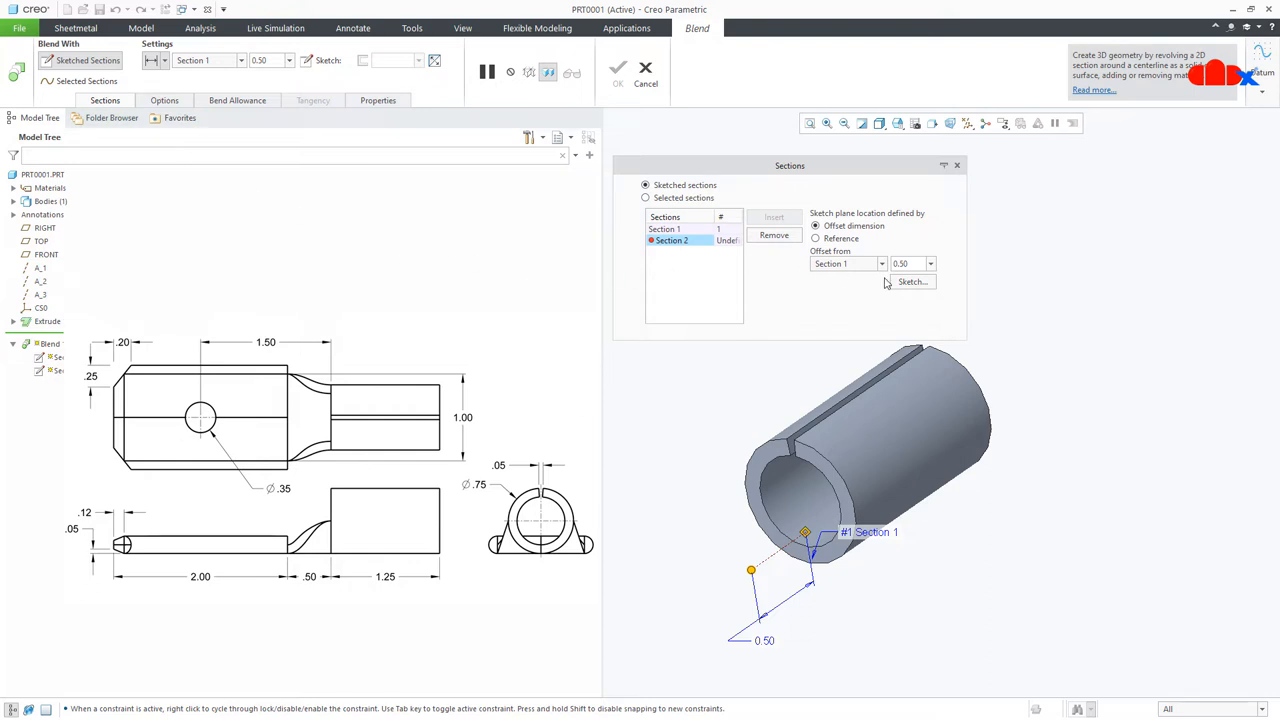
left_click(912, 280)
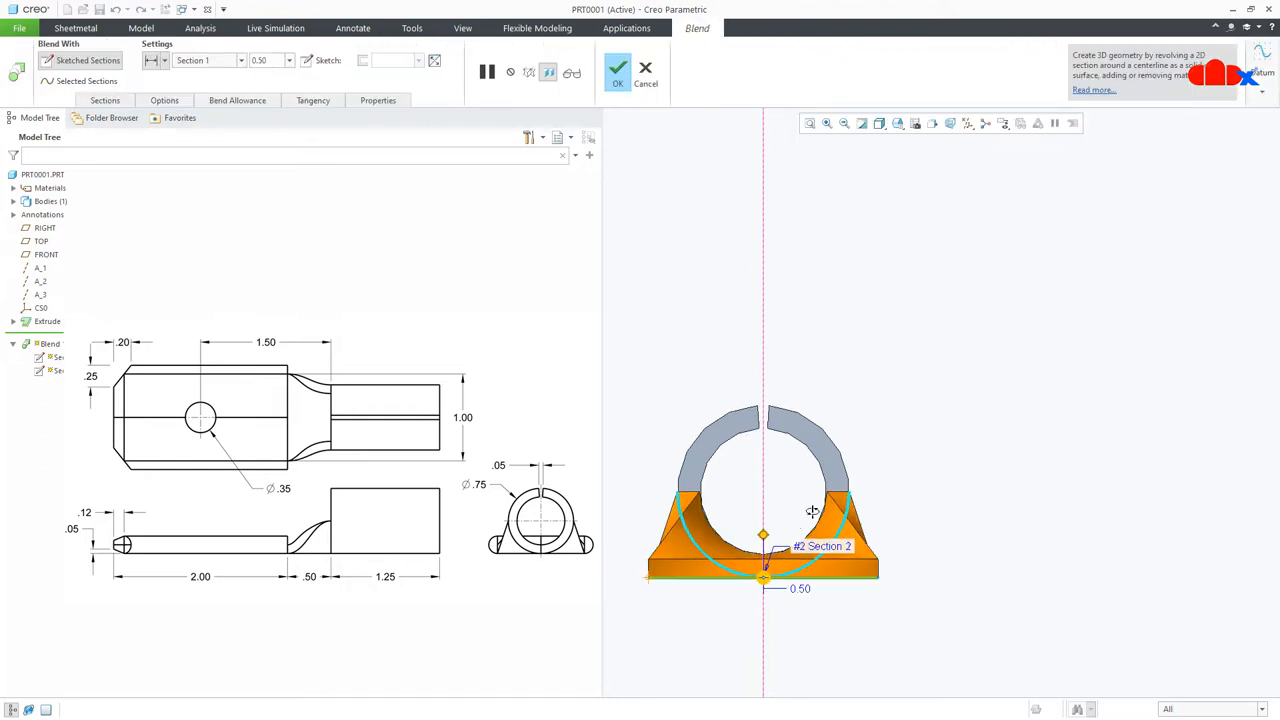
left_click_drag(812, 510, 850, 588)
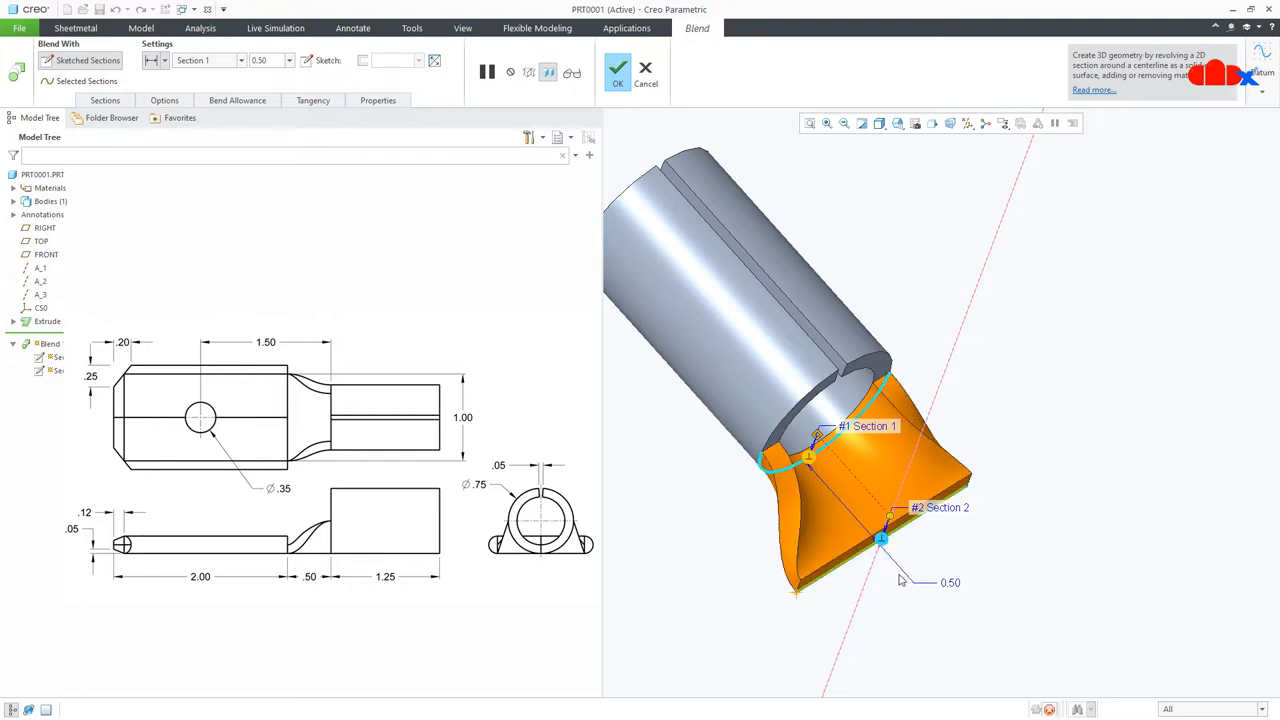
left_click(616, 68)
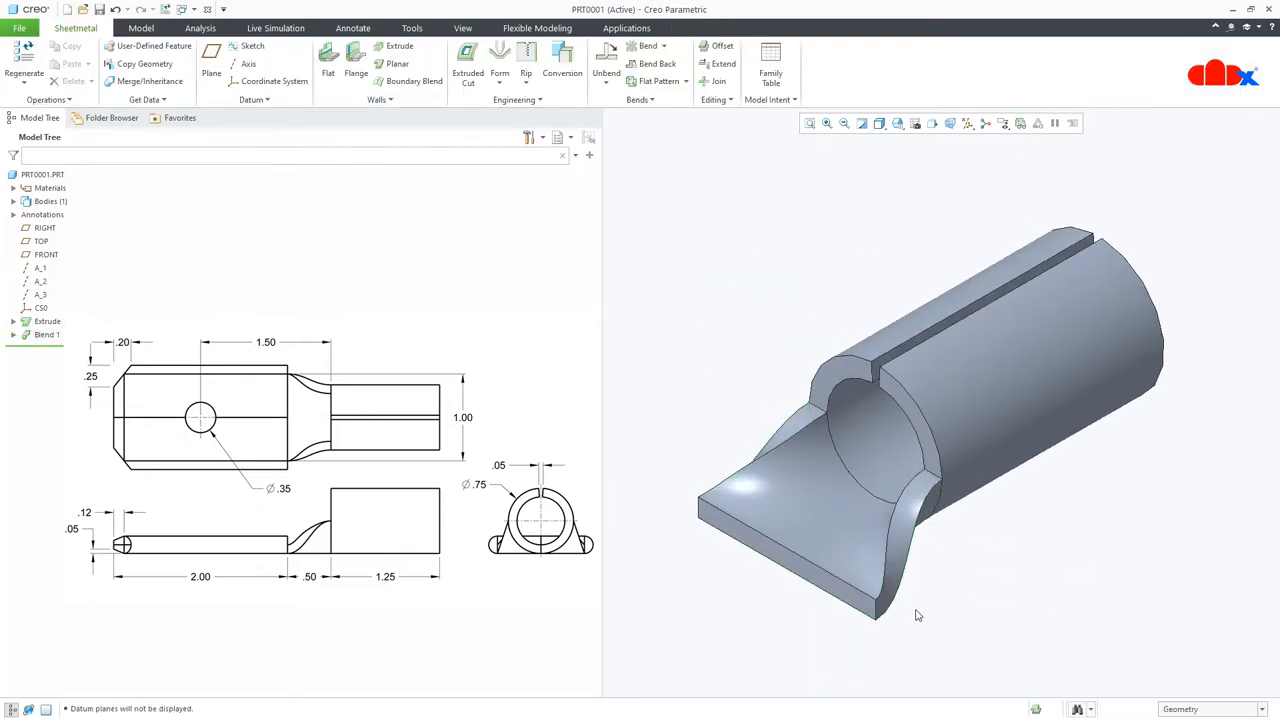
Extrude a flat tongue wall from the blend's projected bottom edge.
left_click(820, 564)
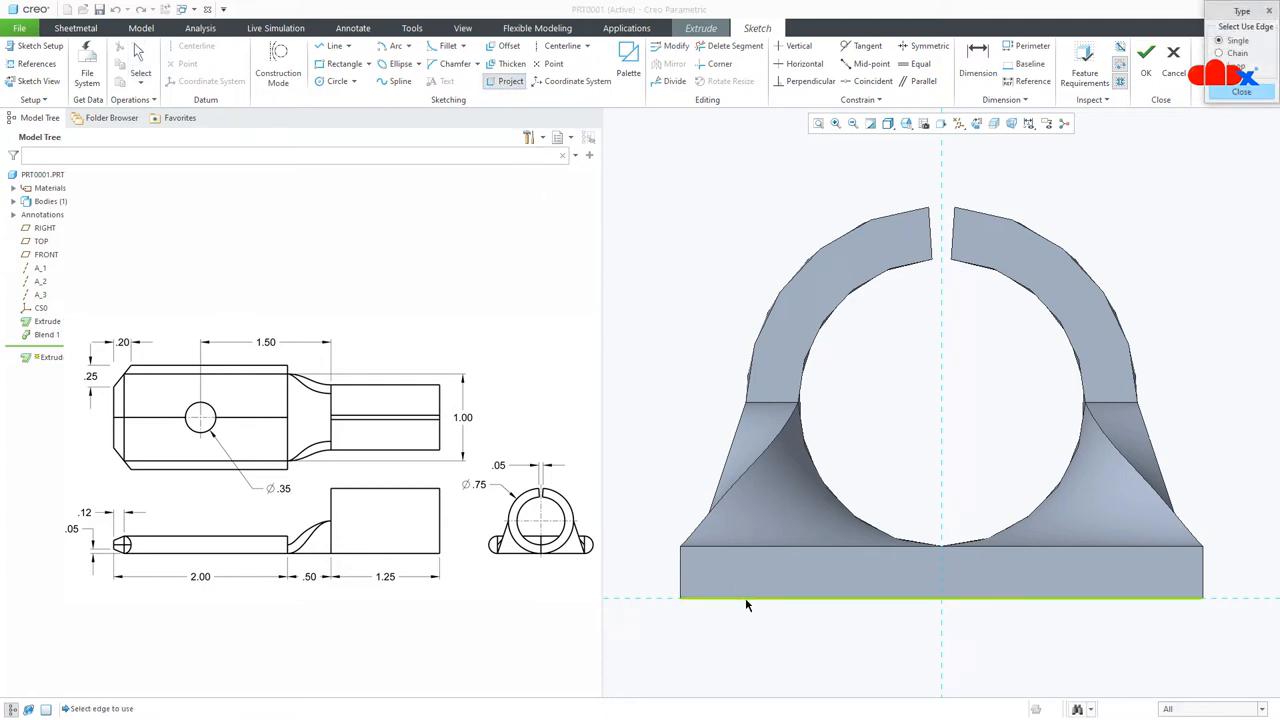
right_click(746, 604)
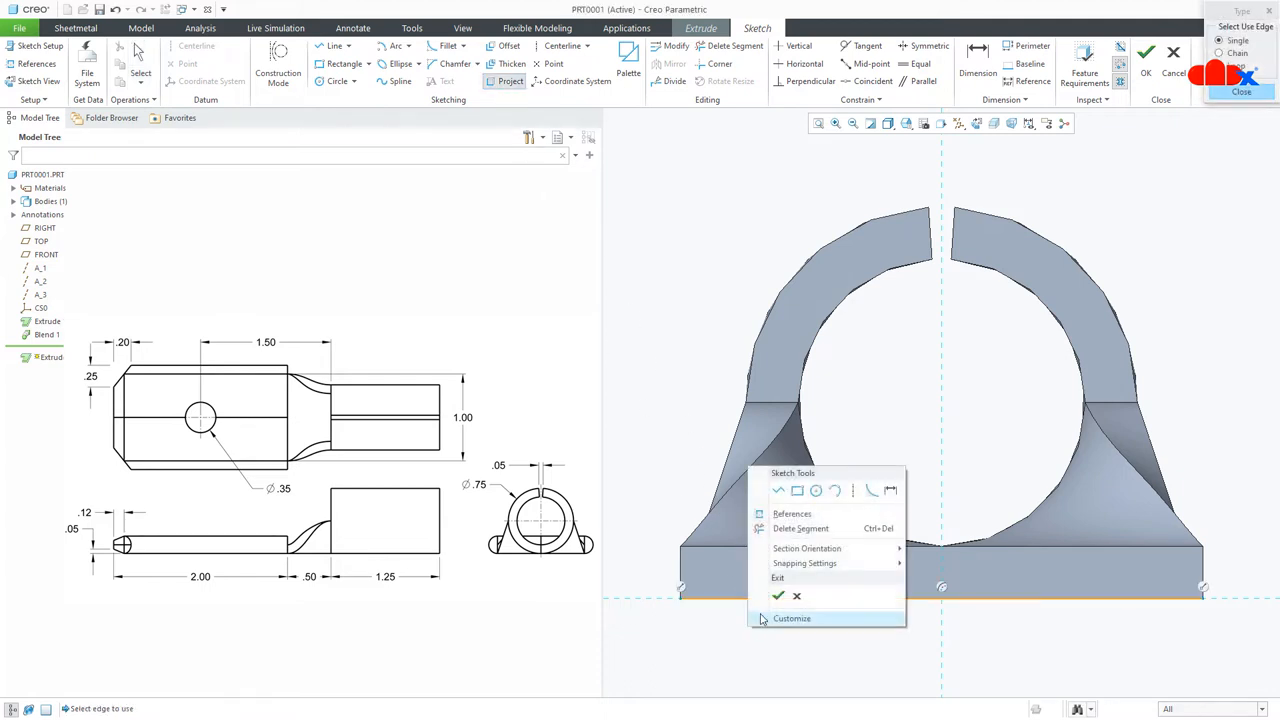
left_click(780, 596)
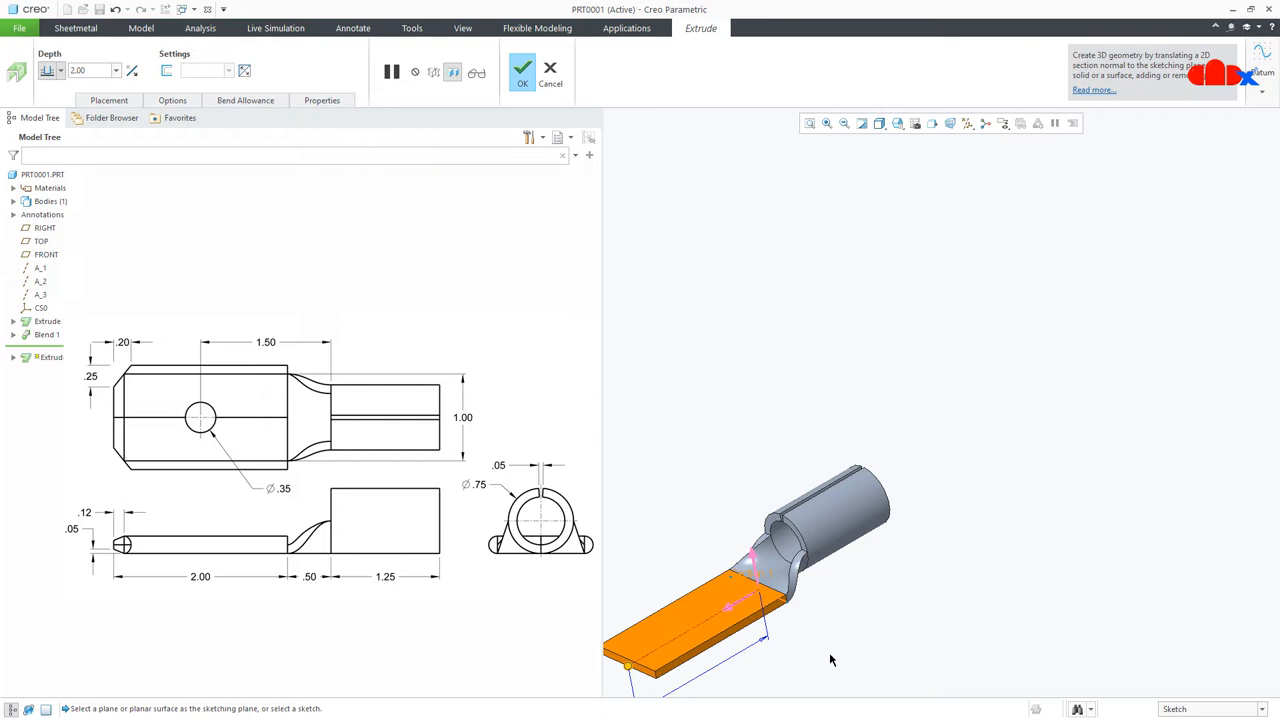
left_click(522, 68)
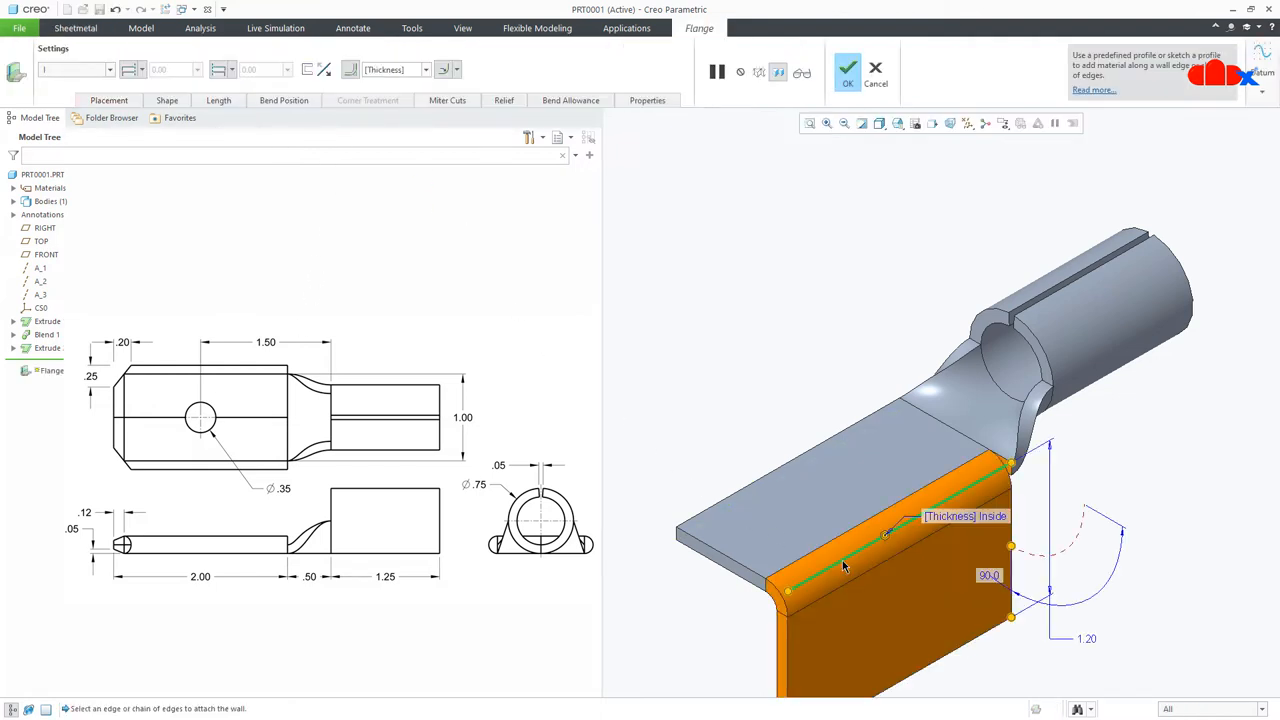
Add Flushed-shape flange walls along the tongue's long edges.
left_click(108, 68)
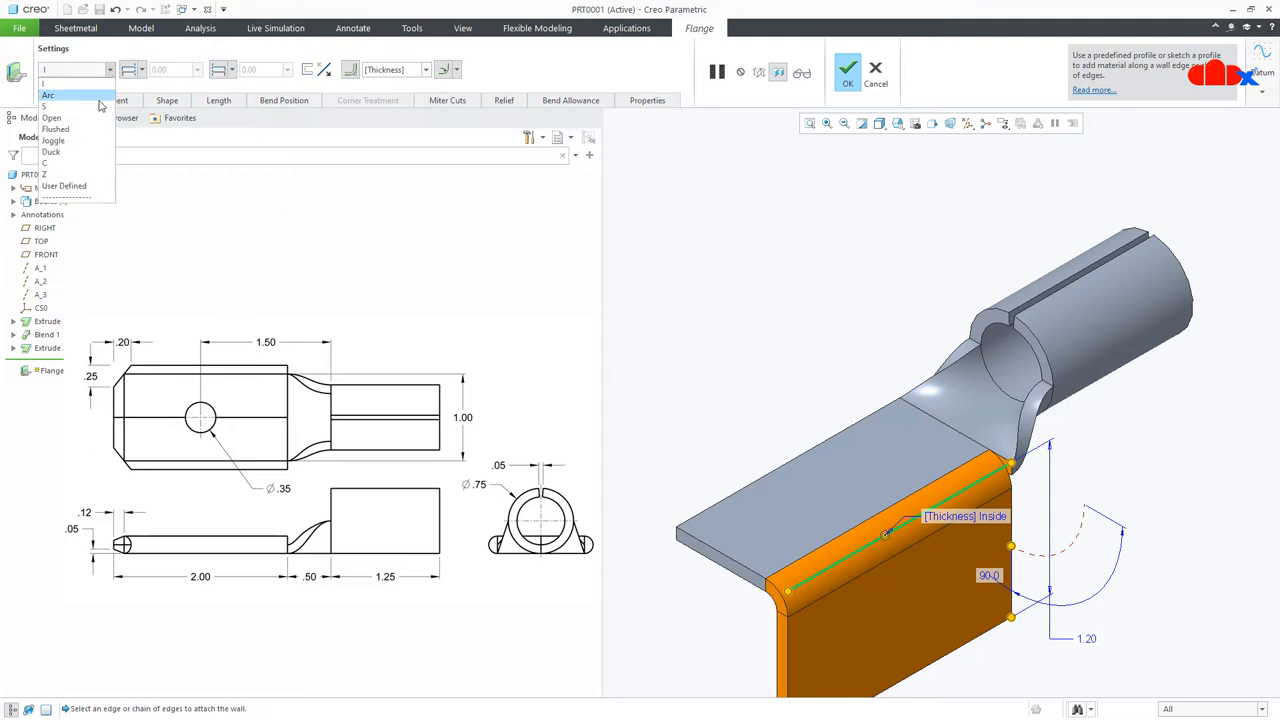
left_click(56, 128)
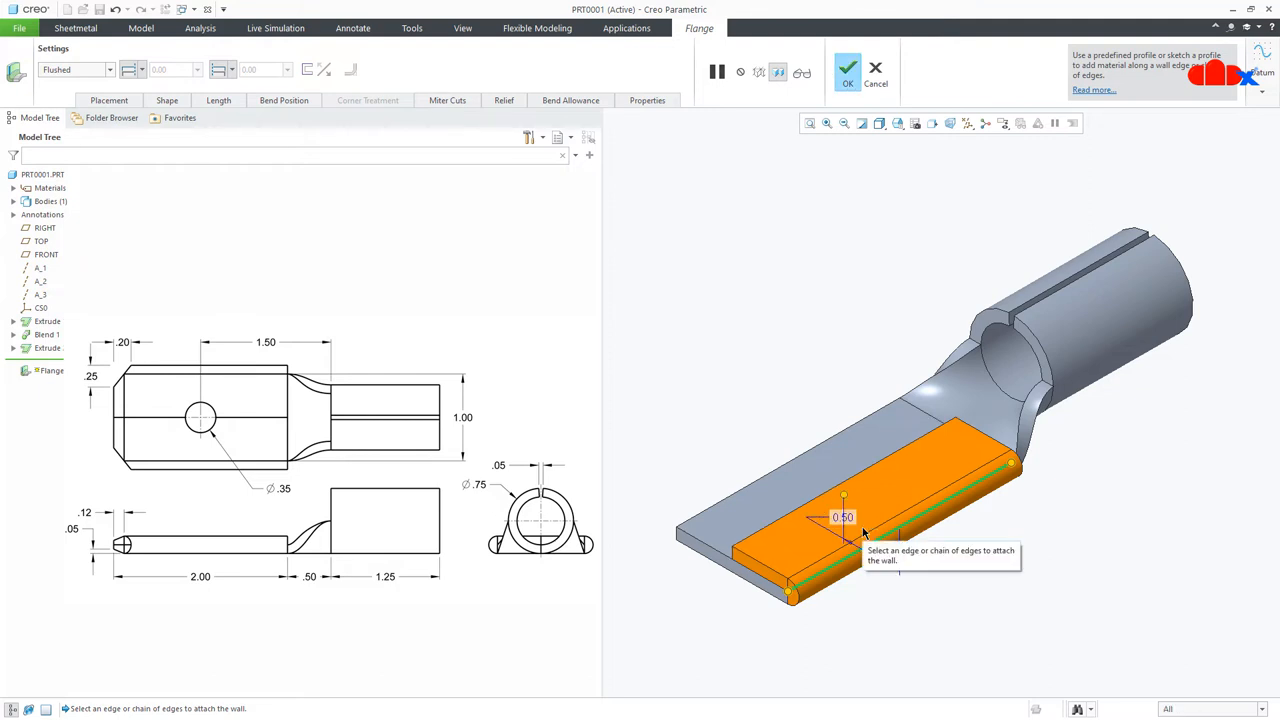
left_click(848, 68)
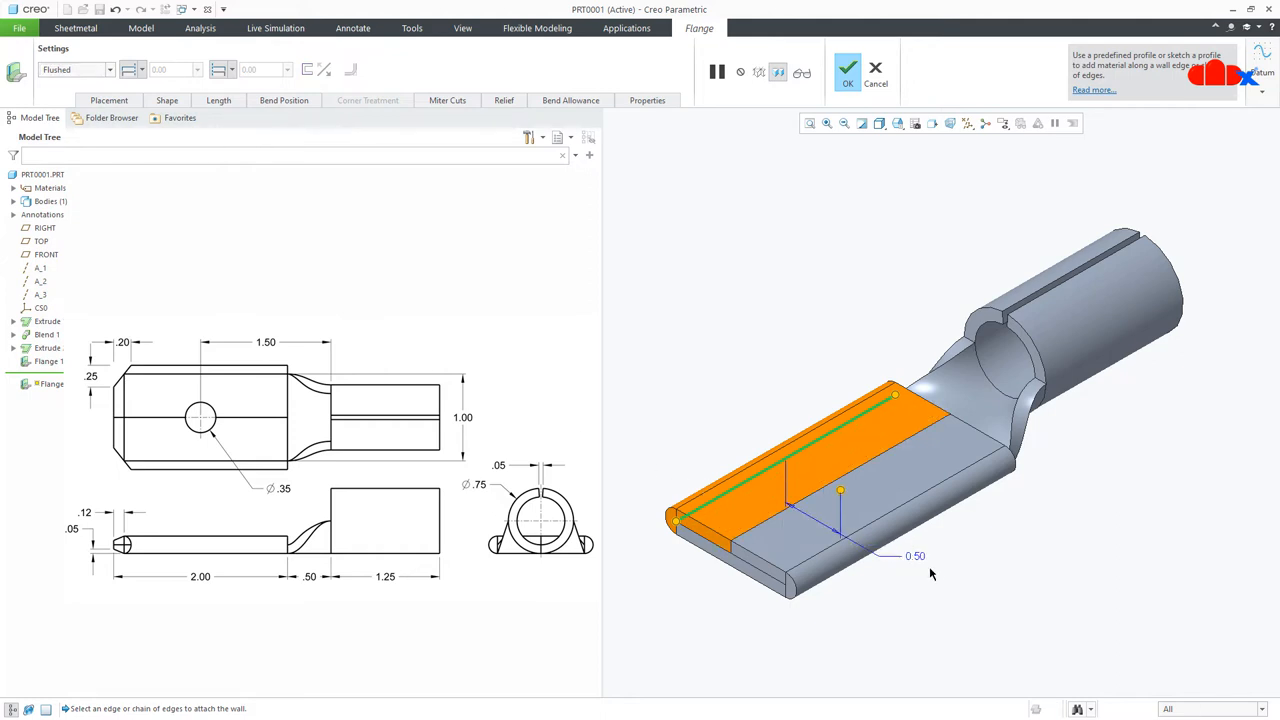
left_click(848, 68)
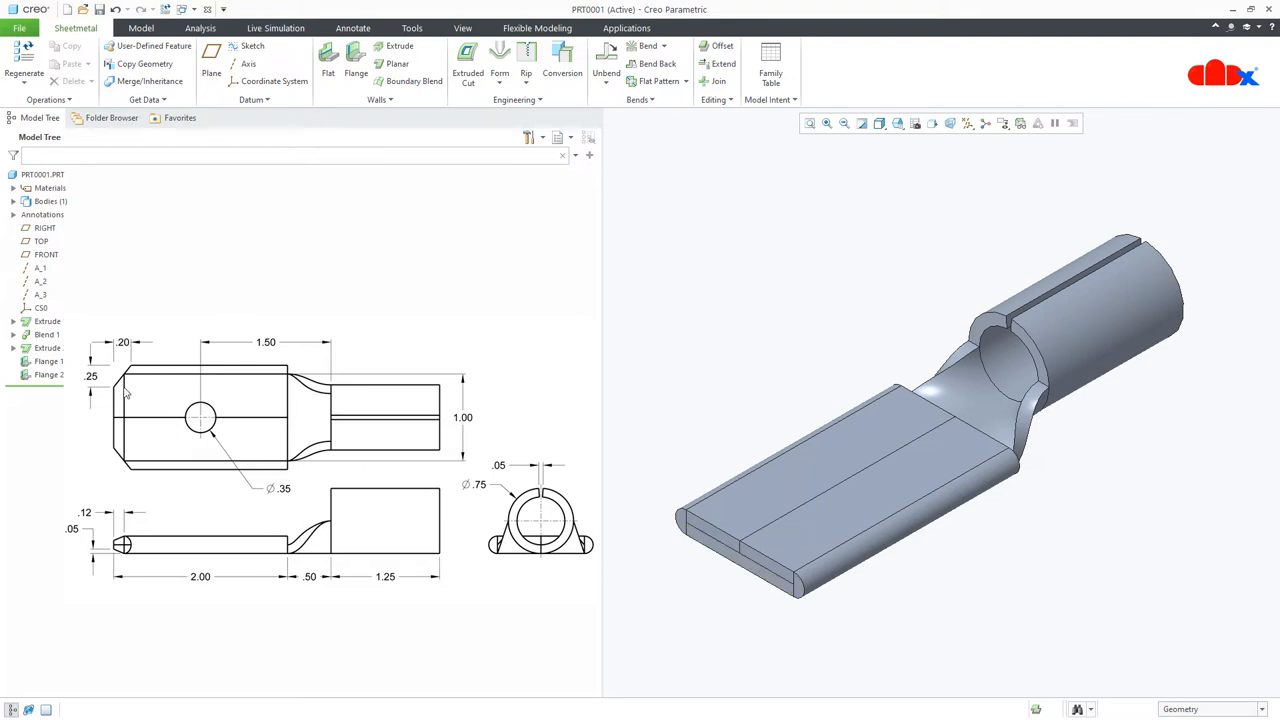
mouse_move(210, 316)
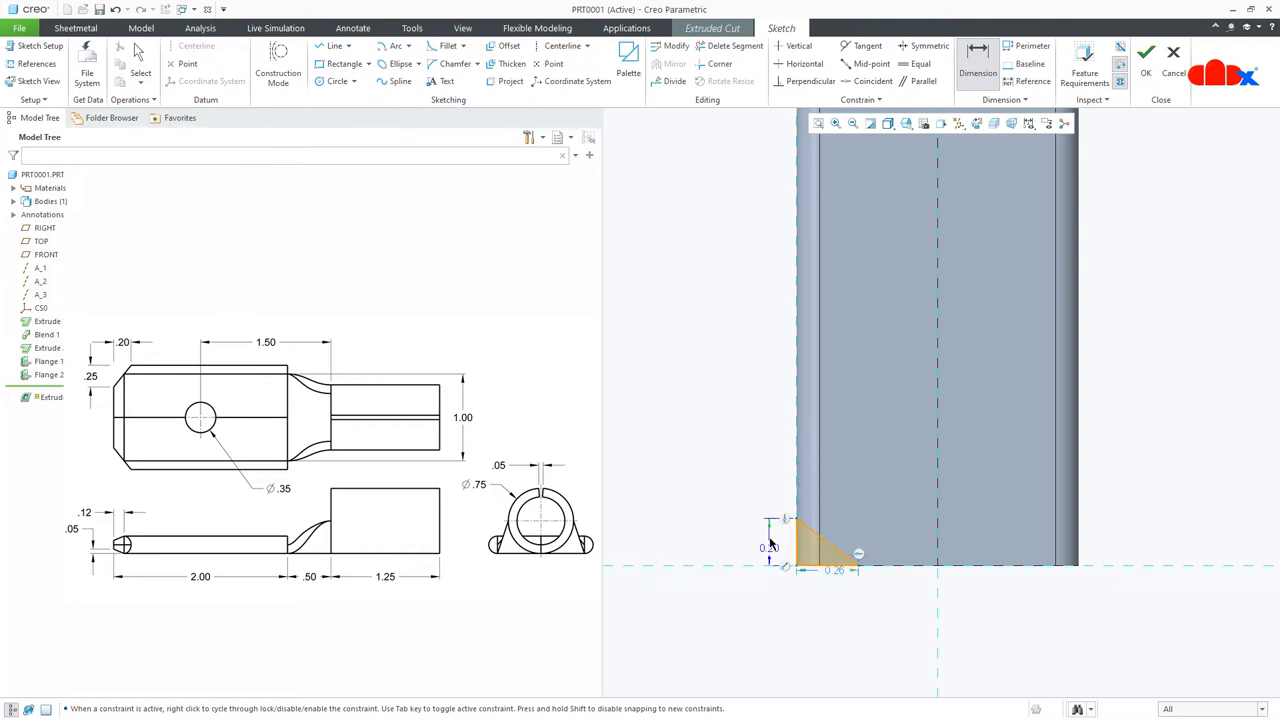
Cut 0.25 × 0.20 triangular notches from both front corners, mirrored about the centerline.
double_click(834, 570)
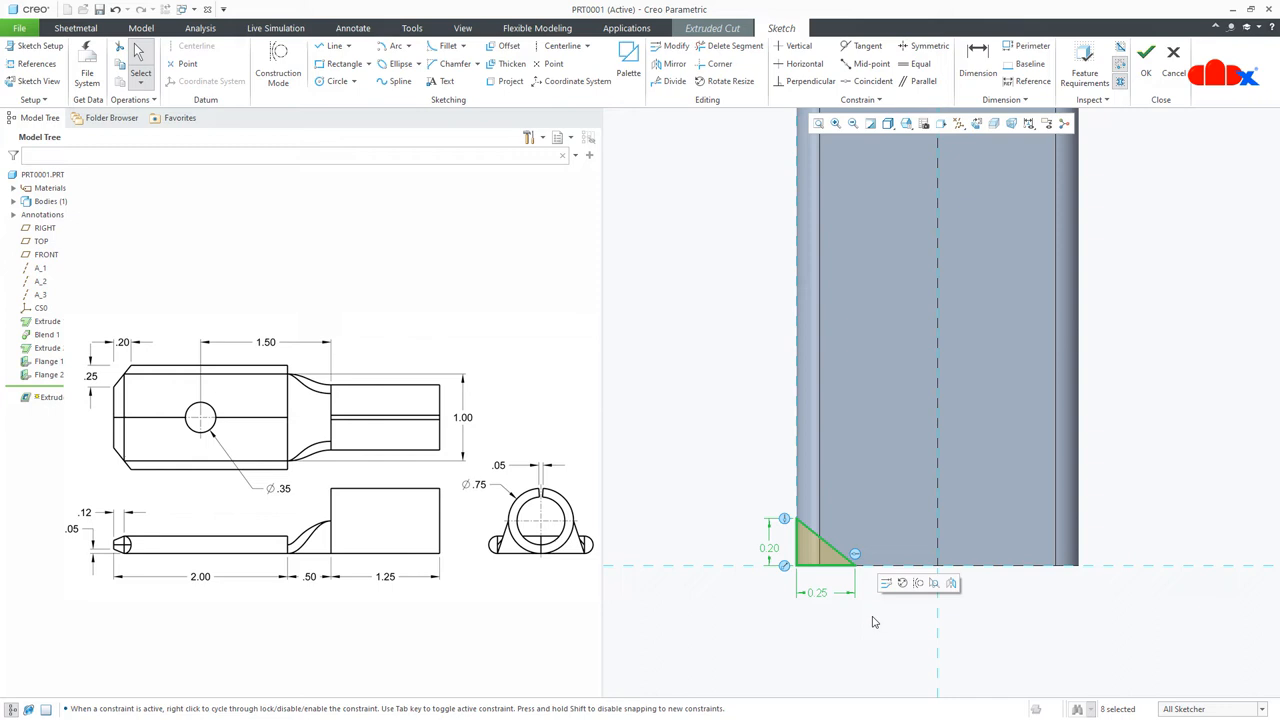
left_click(668, 62)
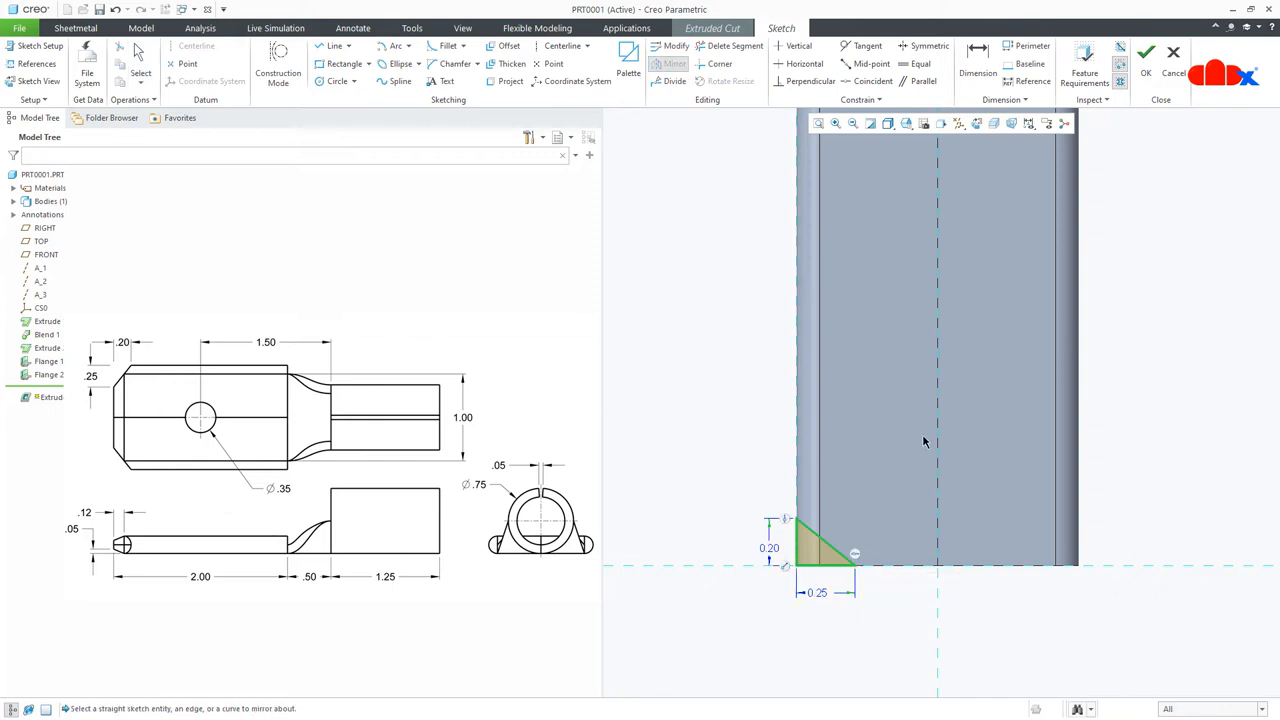
right_click(824, 544)
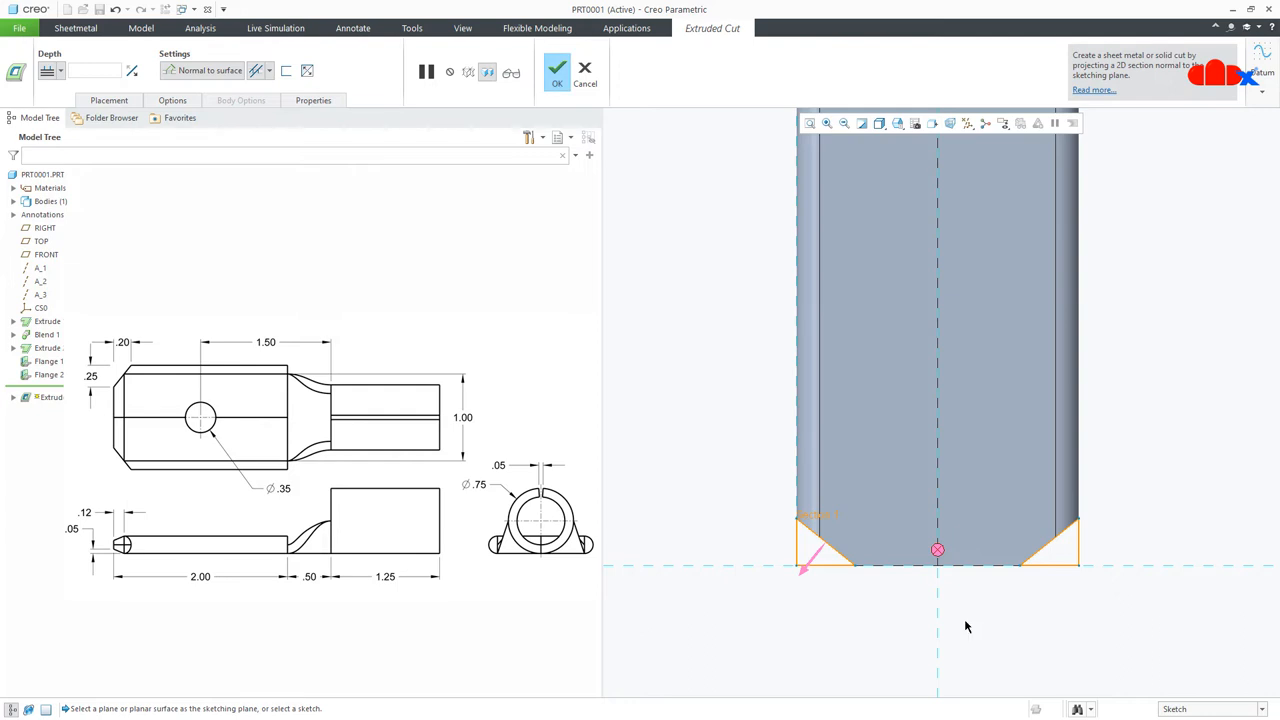
left_click(556, 68)
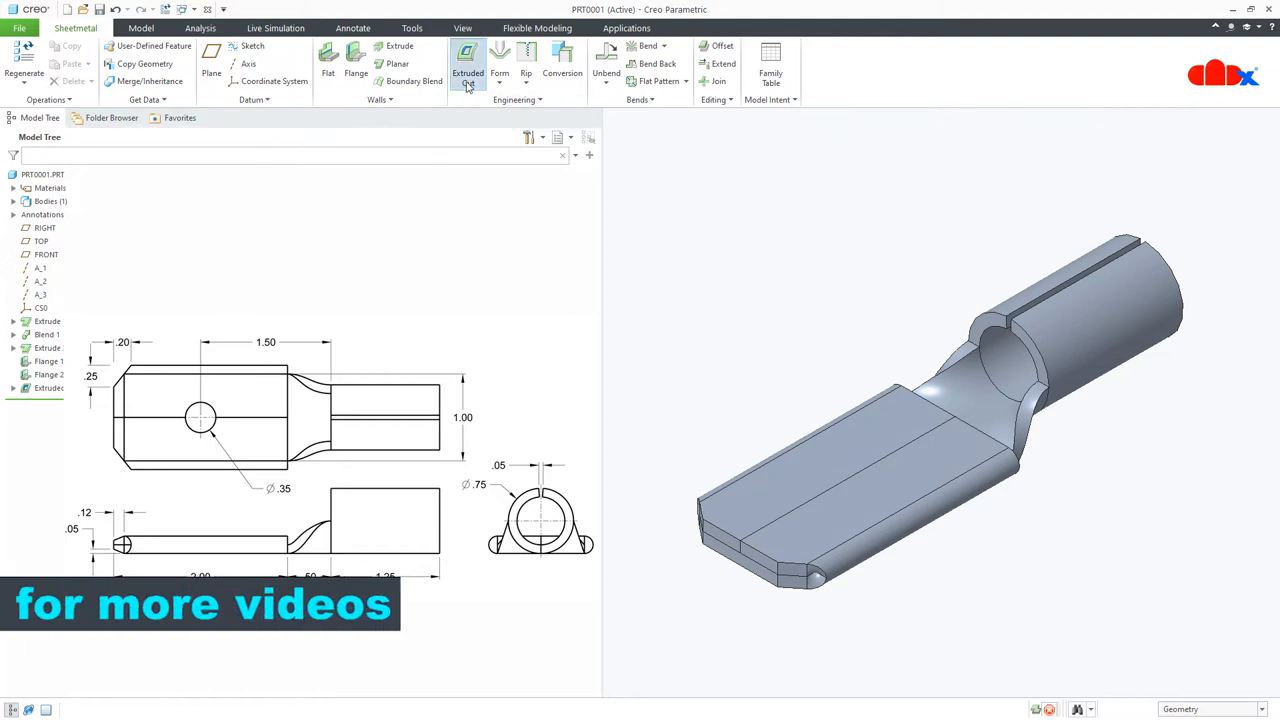
Cut a 0.35-diameter circular hole through the flat tongue.
left_click(468, 64)
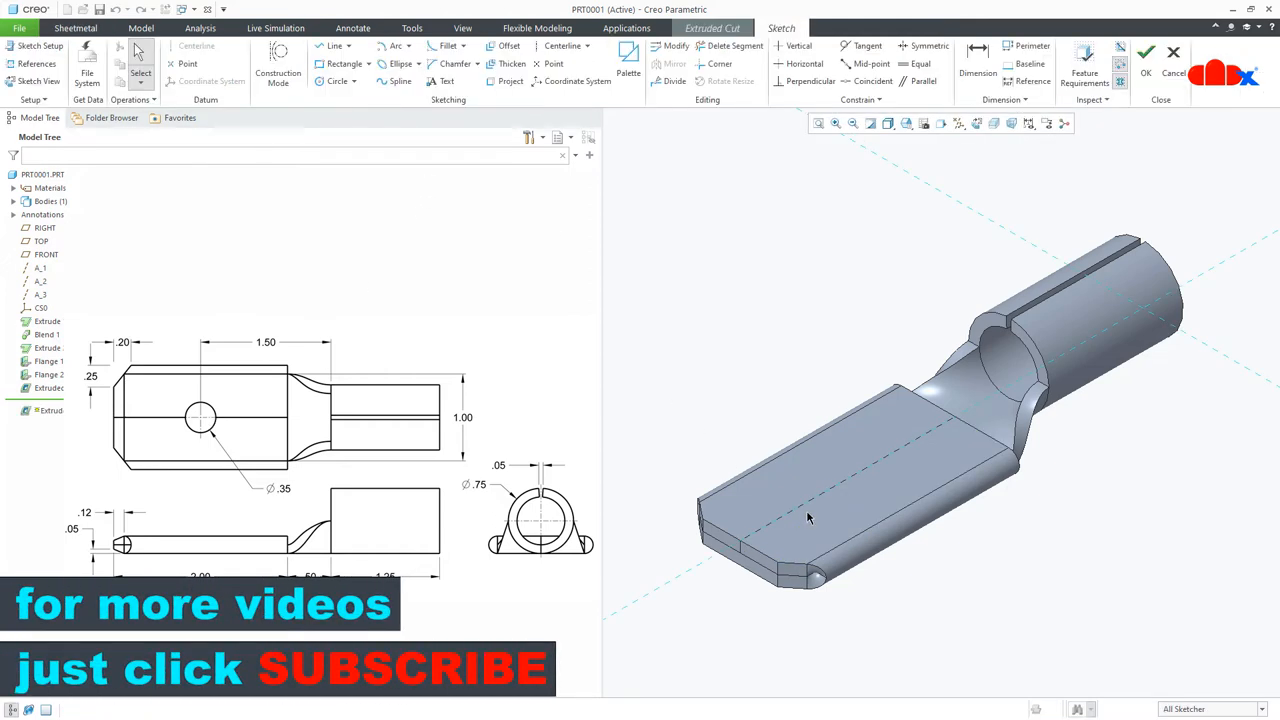
right_click(810, 518)
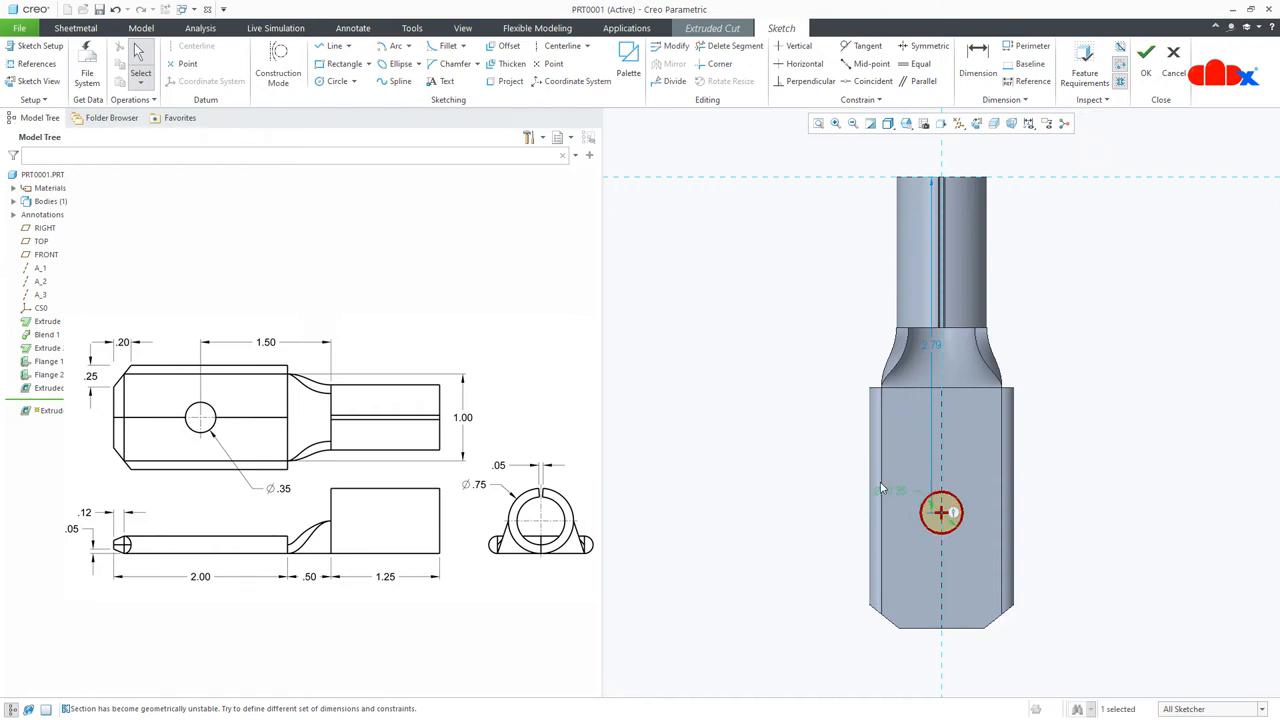
right_click(940, 512)
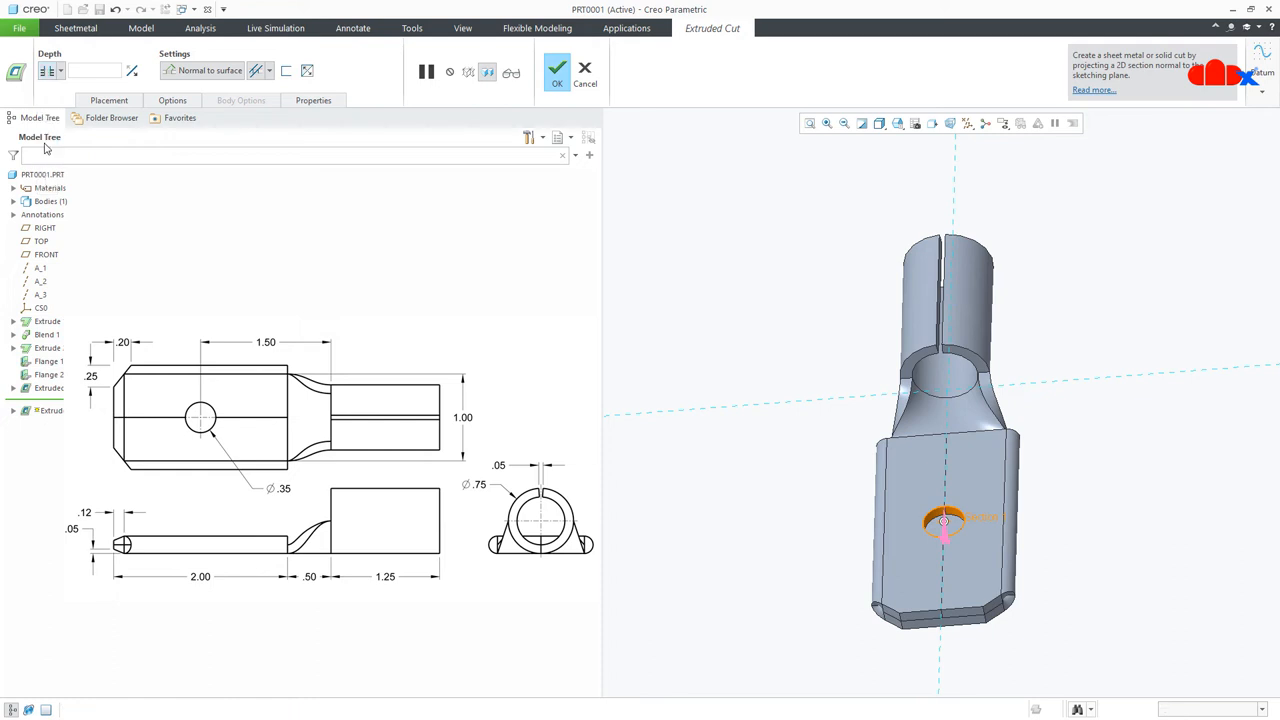
left_click(556, 70)
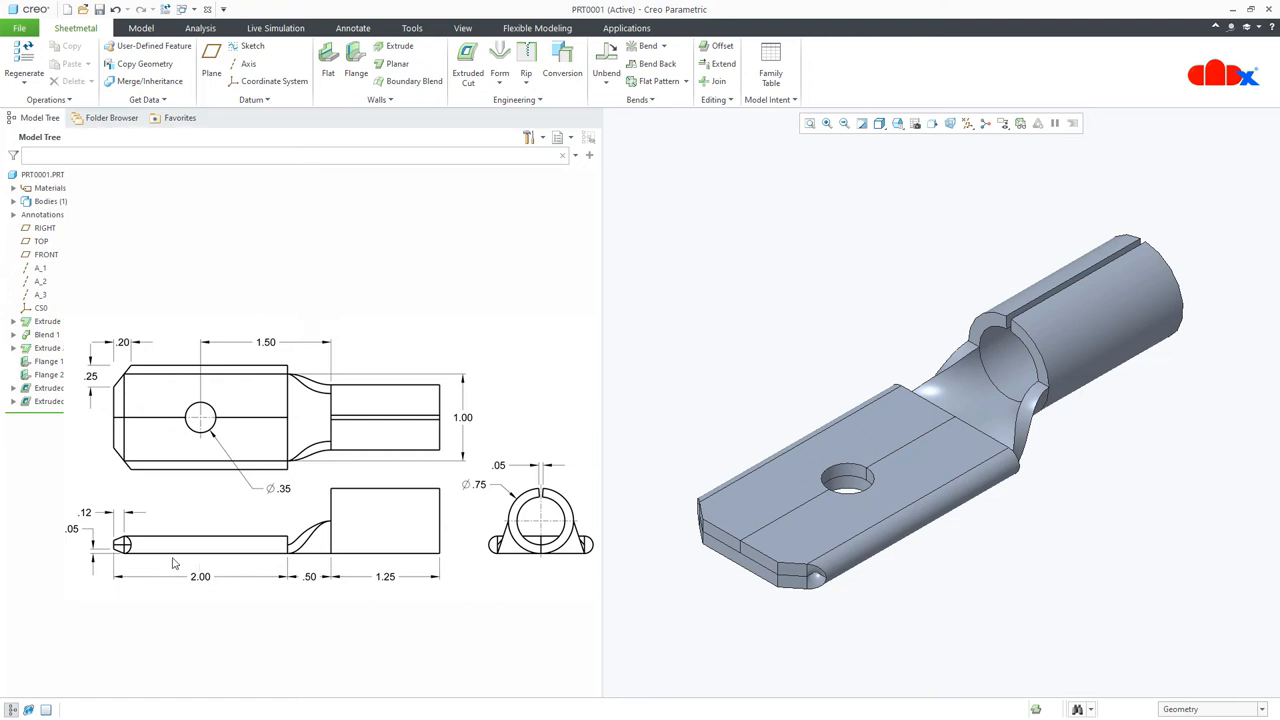
mouse_move(100, 548)
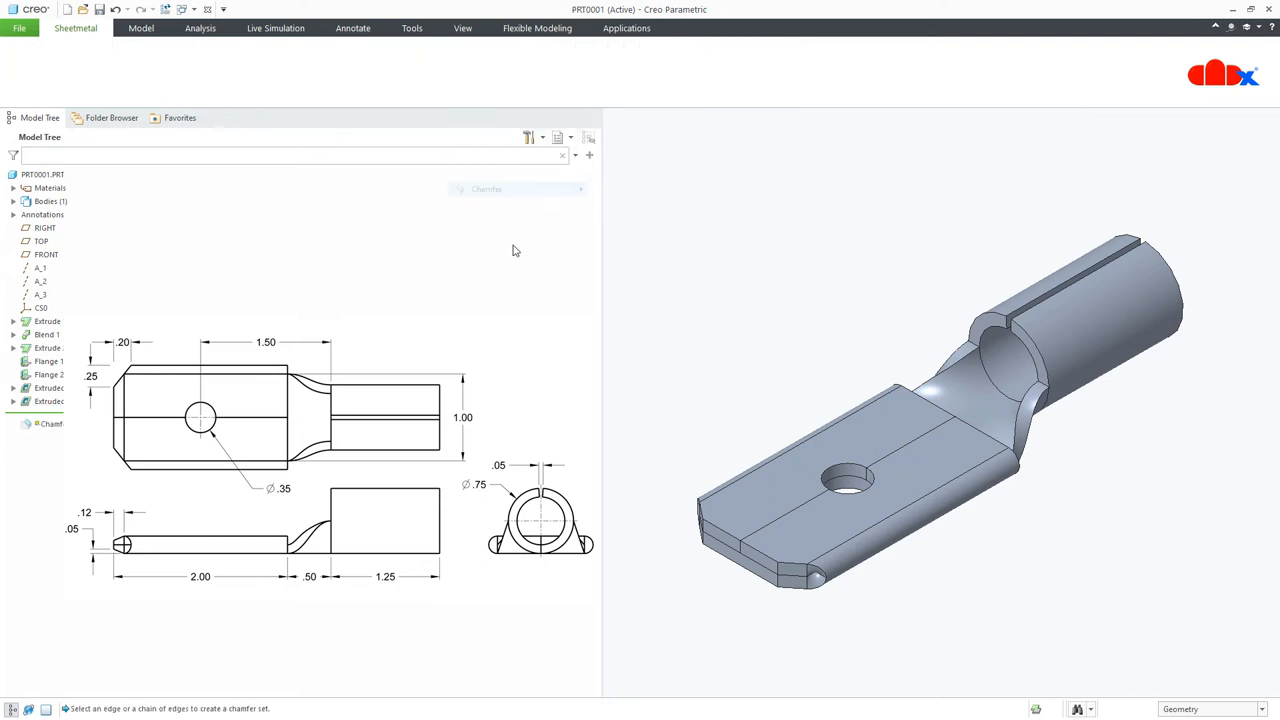
Chamfer the tongue's lower front edge with D1 × D2 of 0.05 × 0.12.
left_click(52, 424)
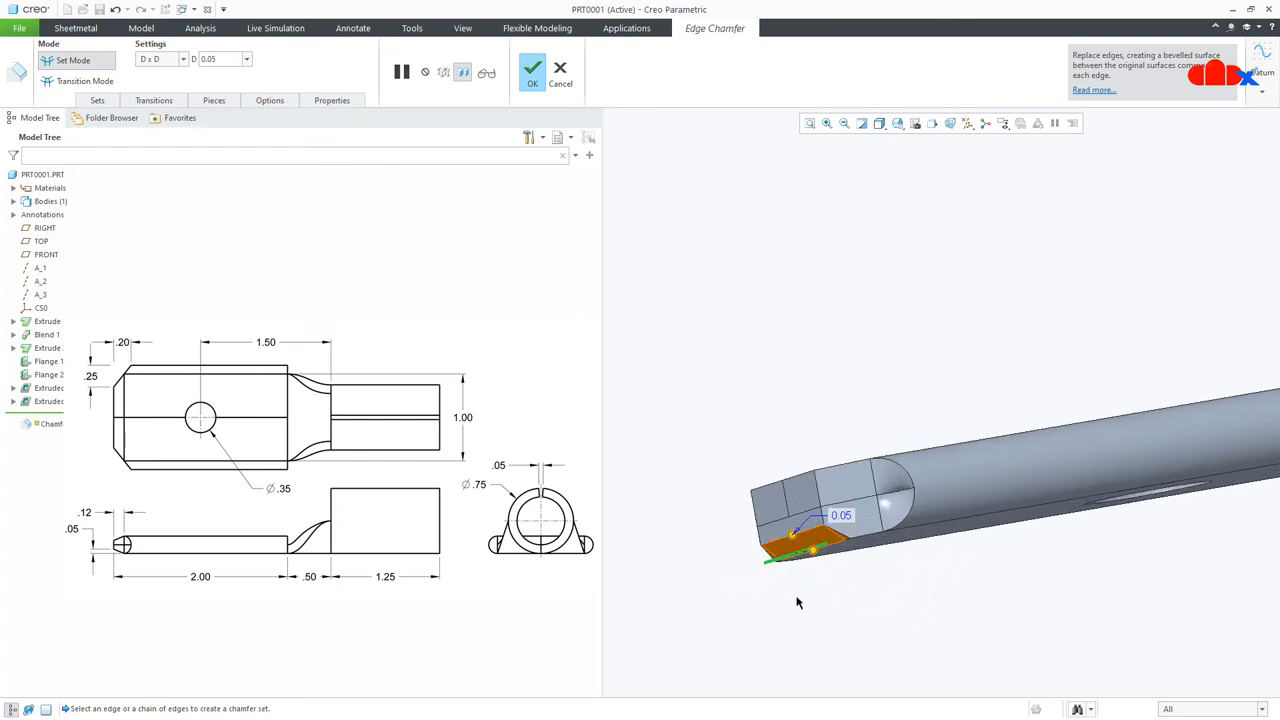
left_click(156, 58)
type("0.12")
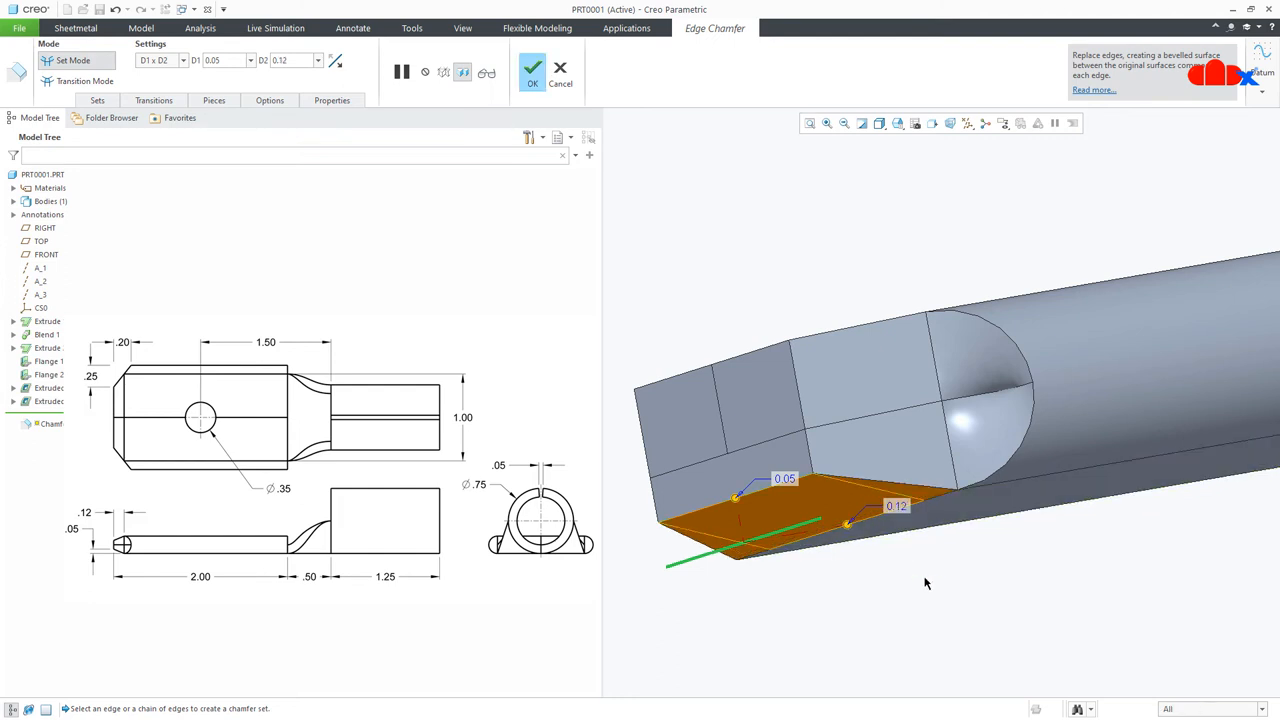
left_click(532, 68)
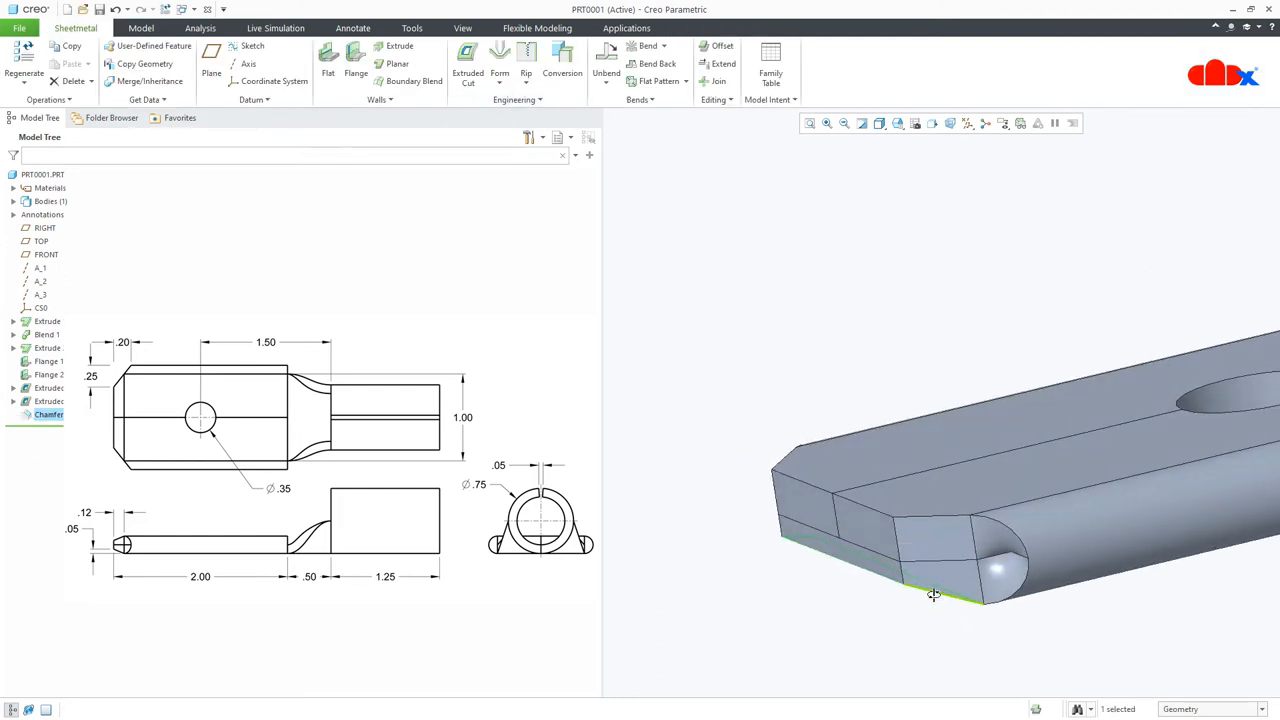
Chamfer the tongue's upper front edge with D1 × D2 of 0.05 × 0.05.
left_click(540, 100)
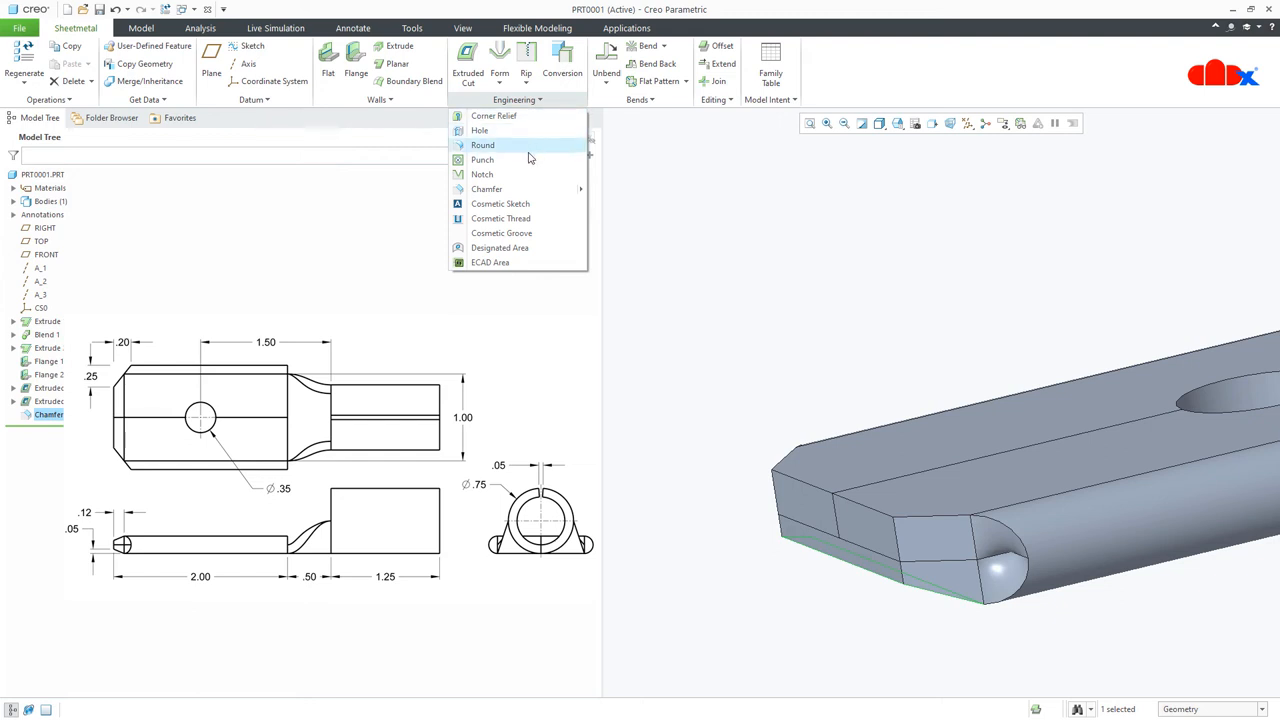
left_click(488, 188)
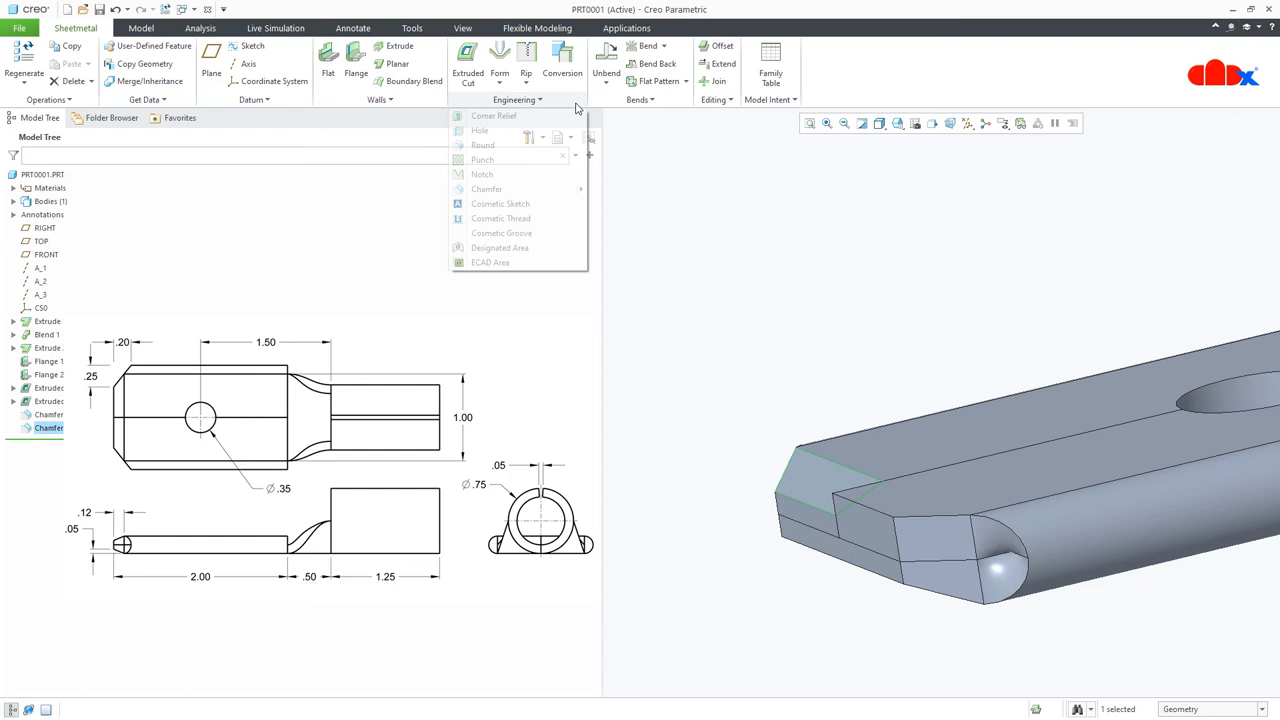
left_click(486, 188)
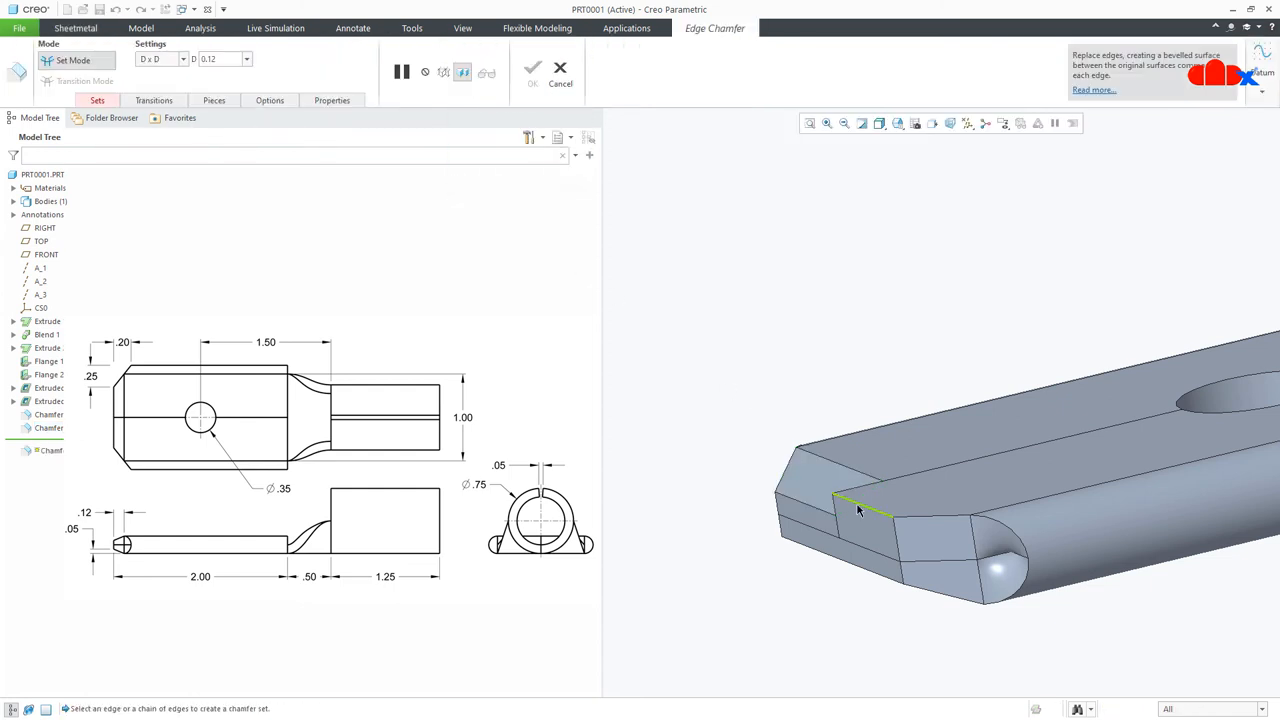
left_click(860, 510)
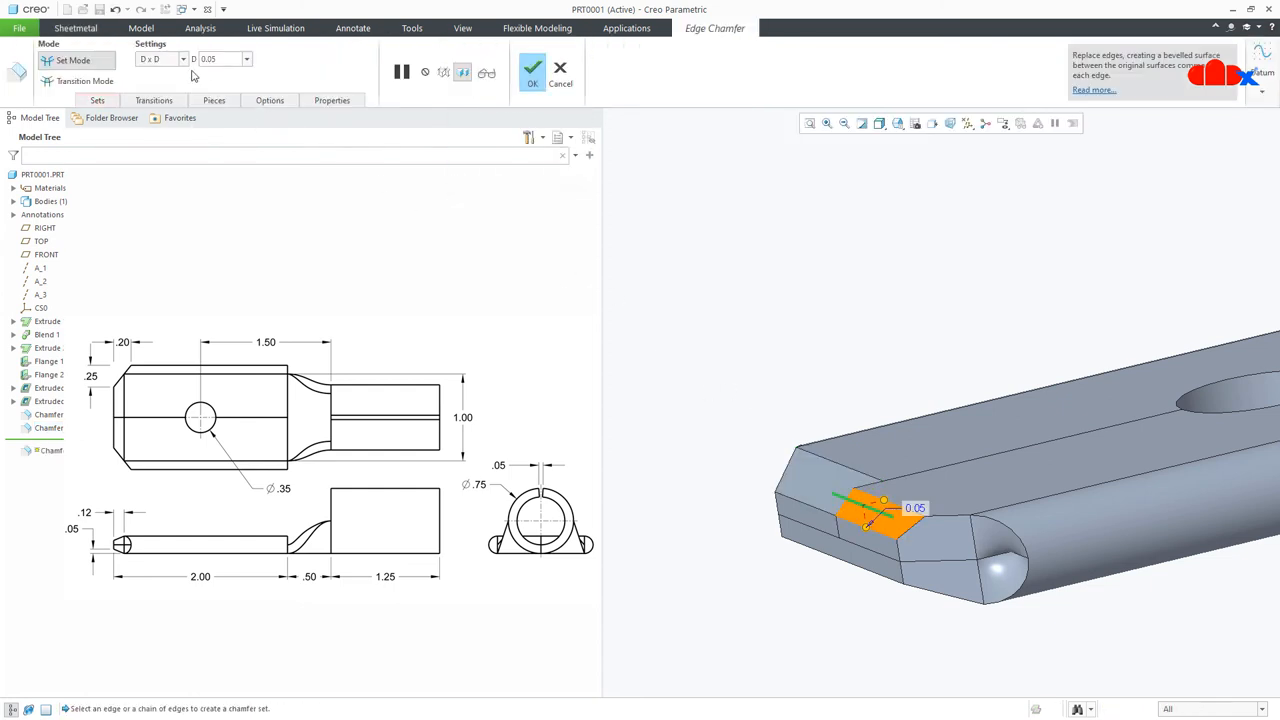
left_click(160, 60)
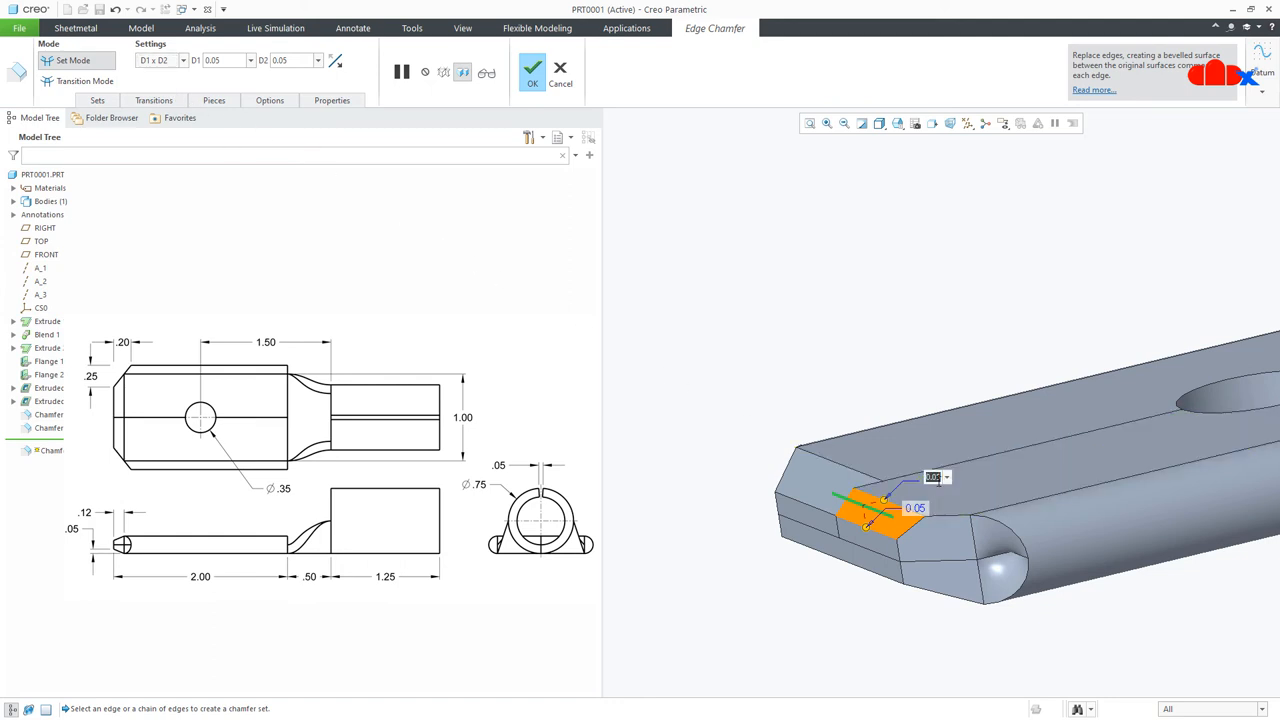
left_click(532, 68)
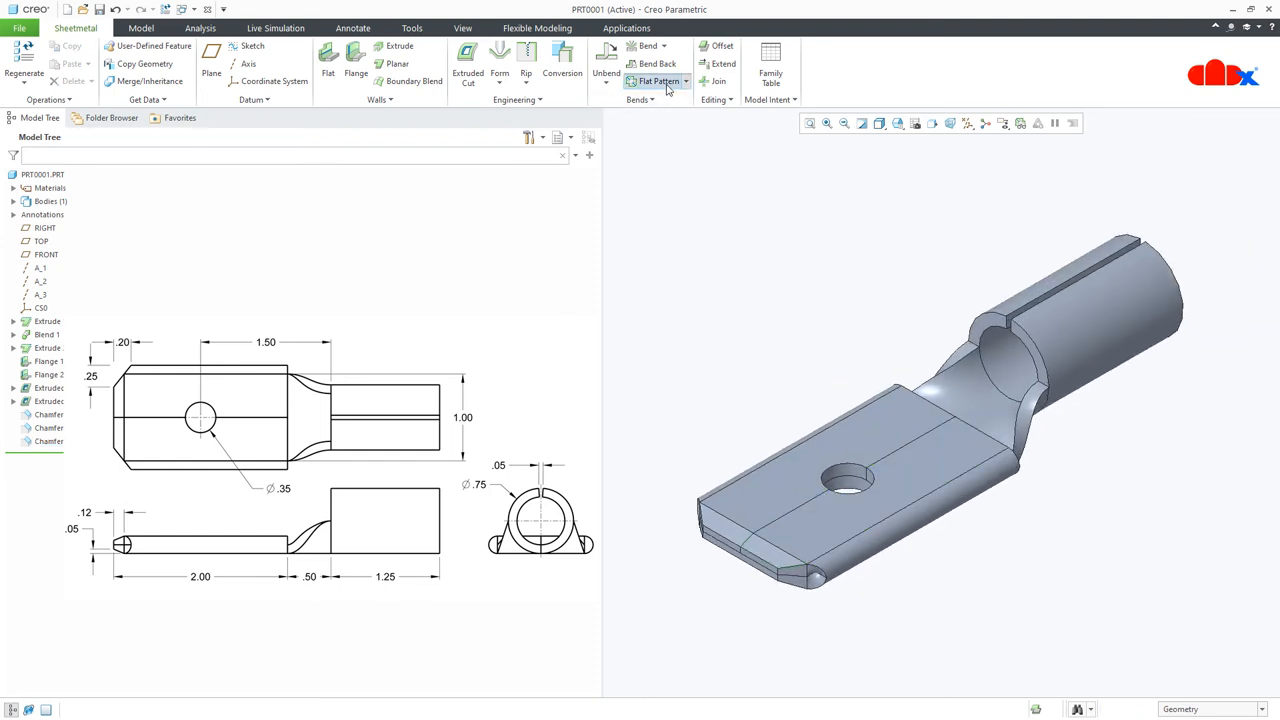
Preview the lug's flat pattern, discard the preview, and show the Editing features list.
left_click(654, 80)
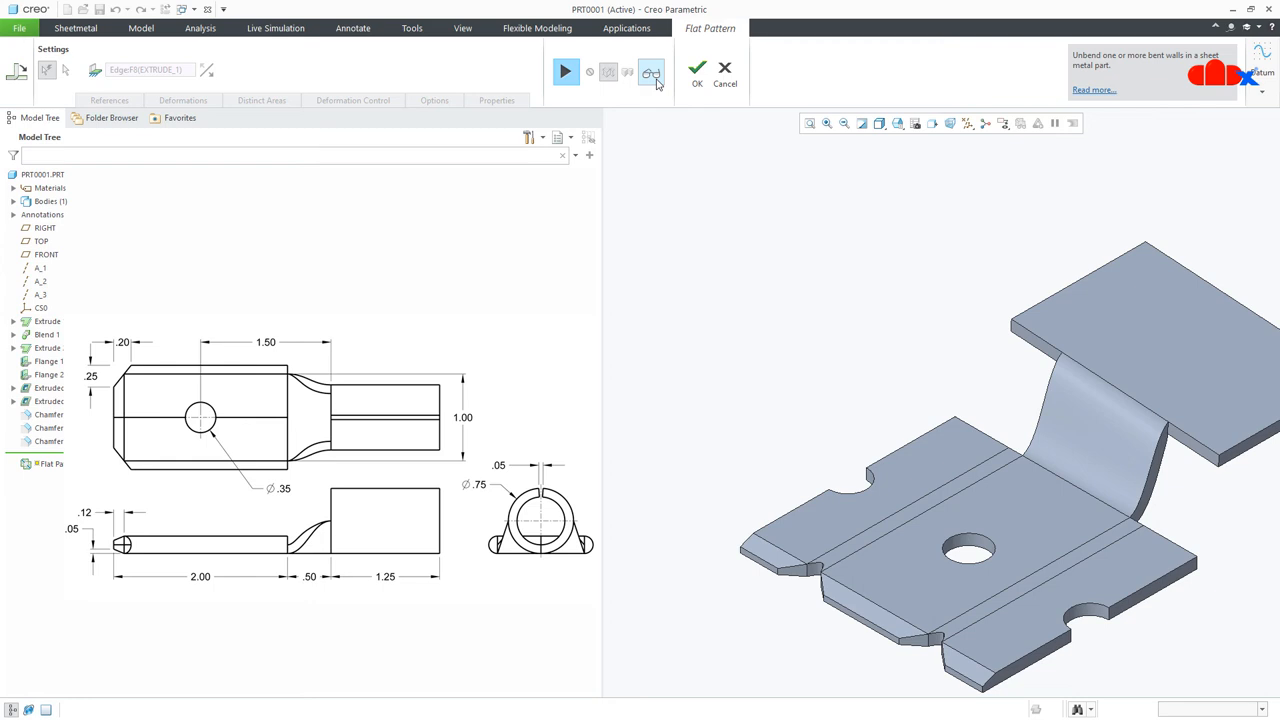
left_click(696, 72)
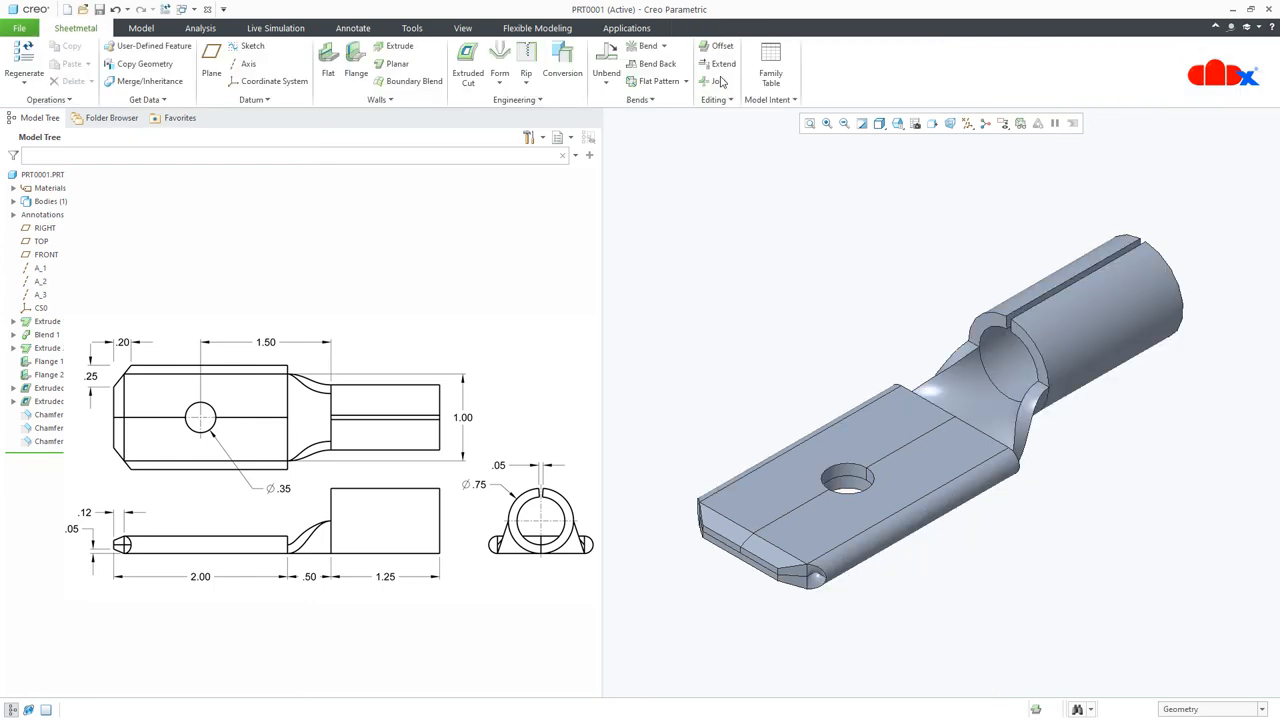
left_click(716, 100)
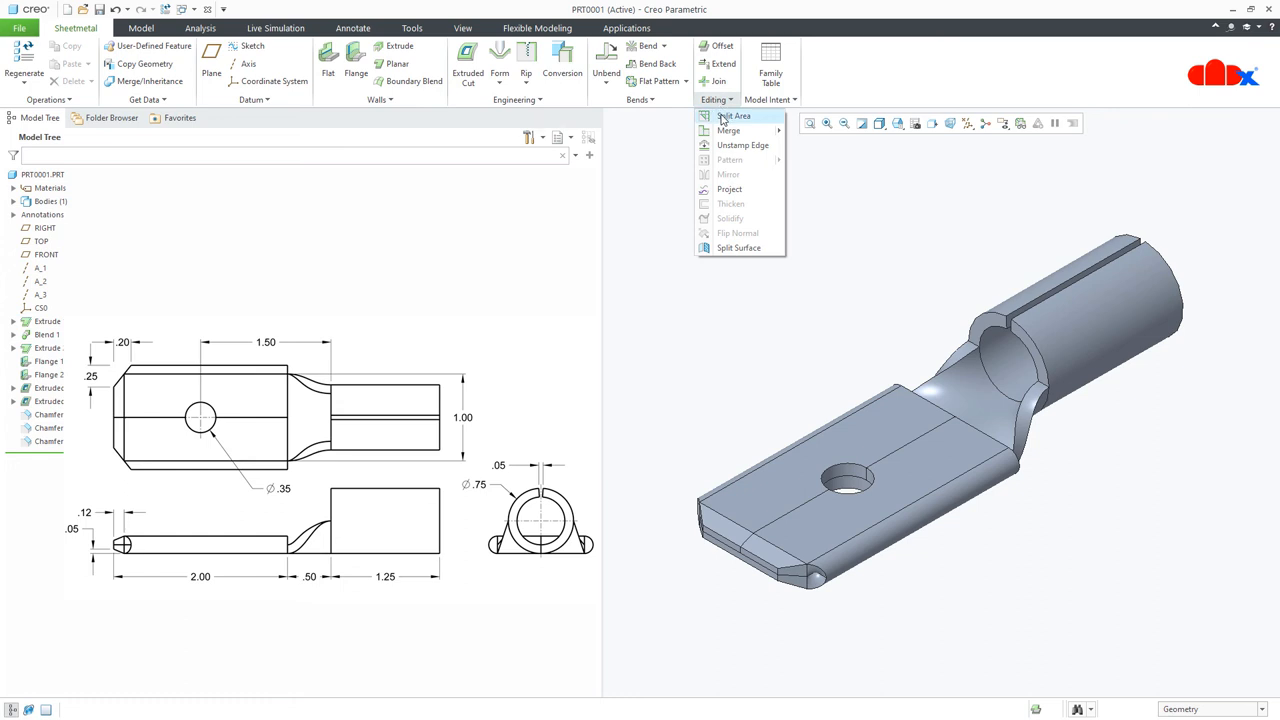
Create a split area with a line sketched along the barrel seam on the TOP plane.
left_click(734, 116)
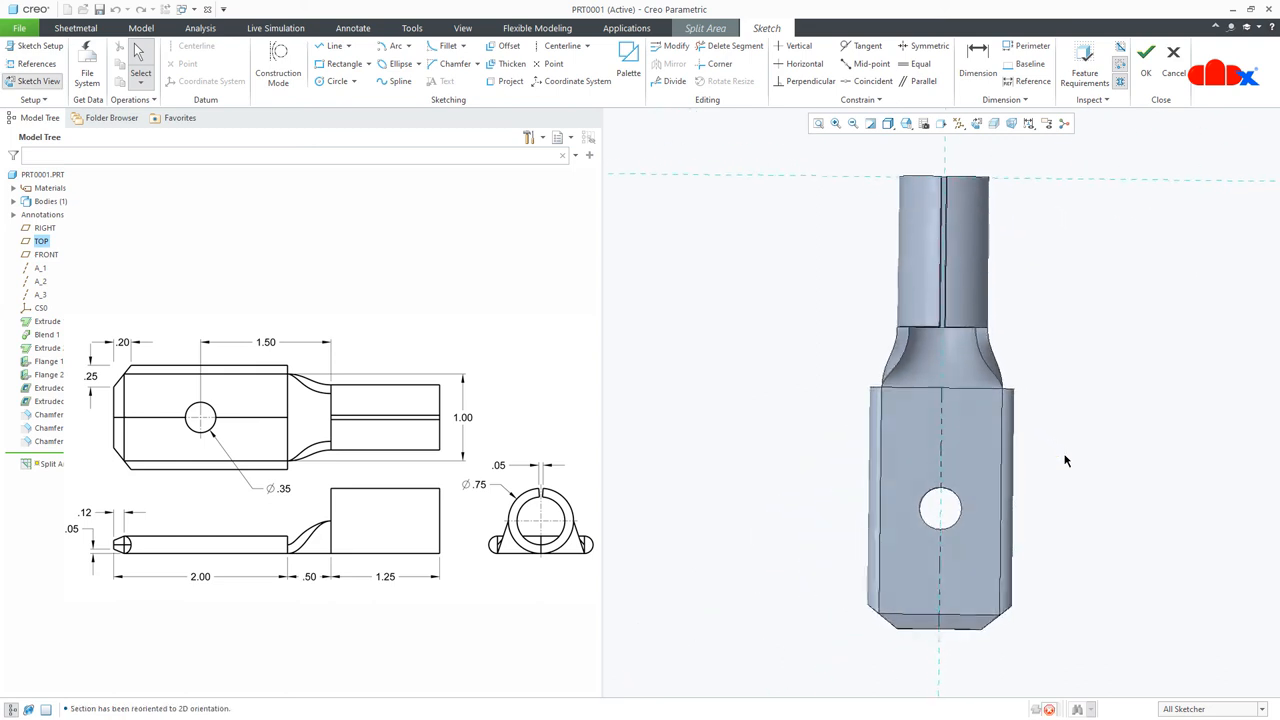
left_click(334, 46)
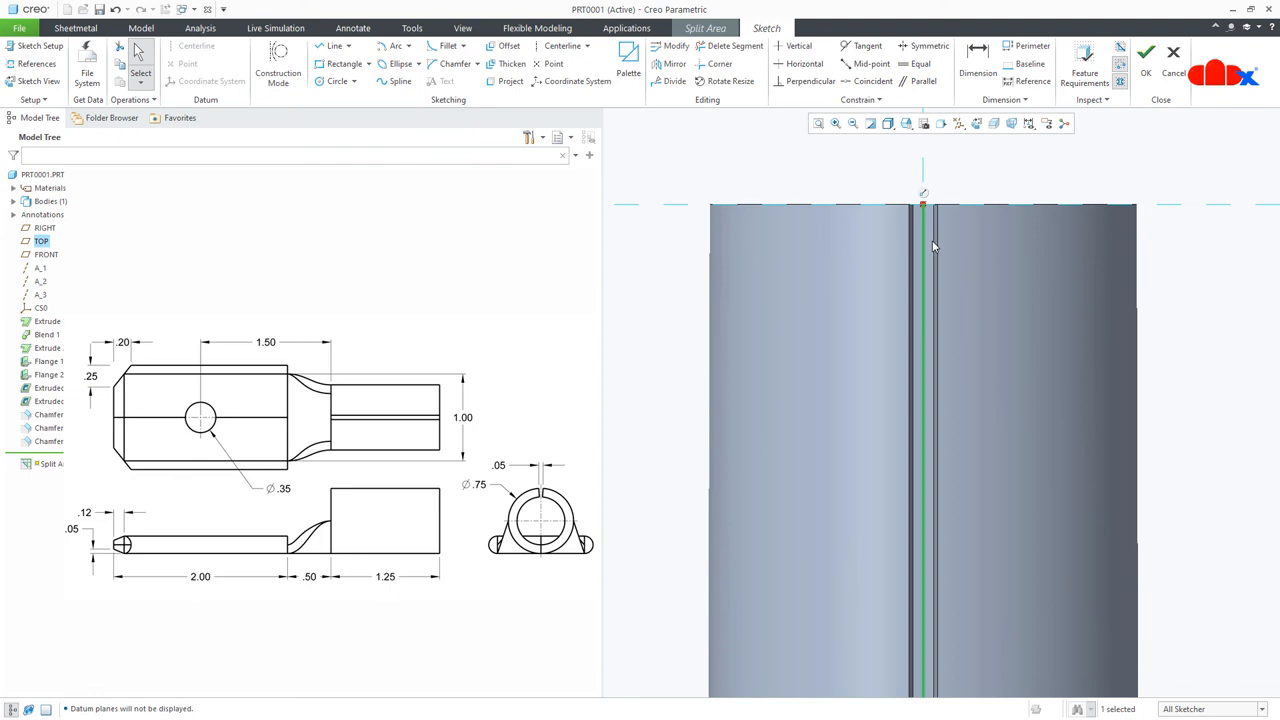
right_click(930, 246)
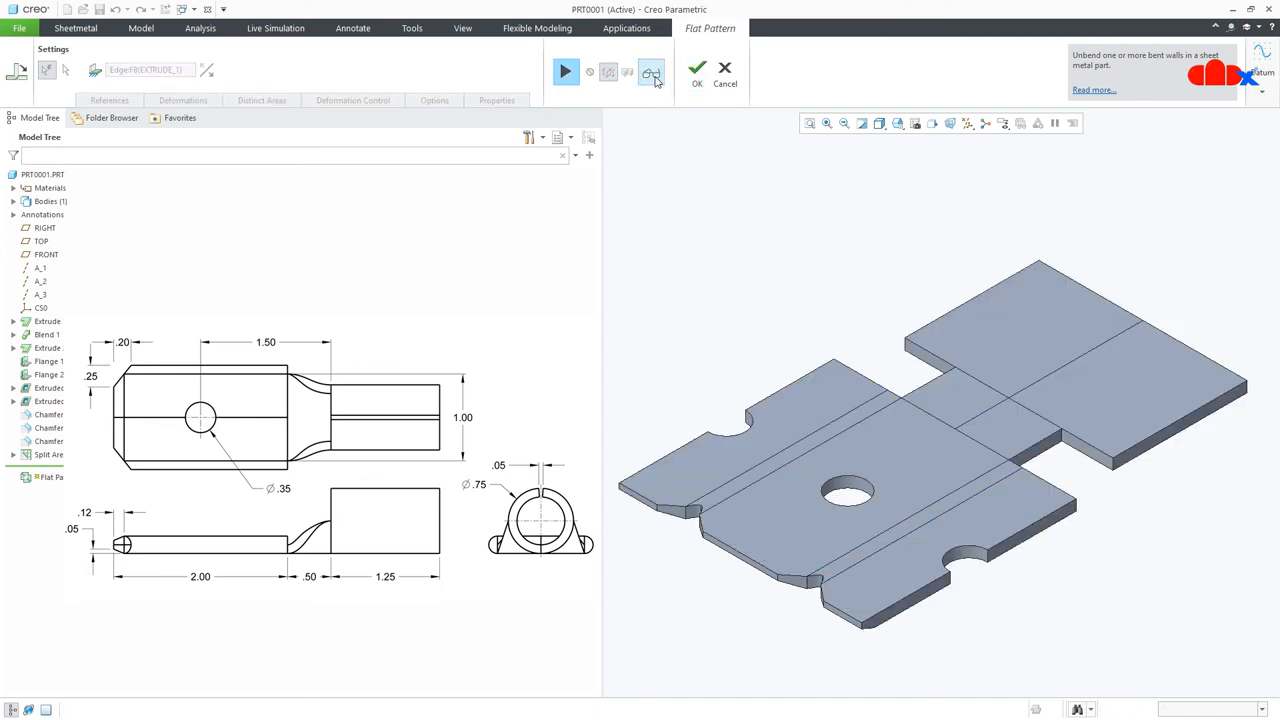
Confirm the Flat Pattern feature, then roll the model back above it so the lug shows folded.
left_click(696, 72)
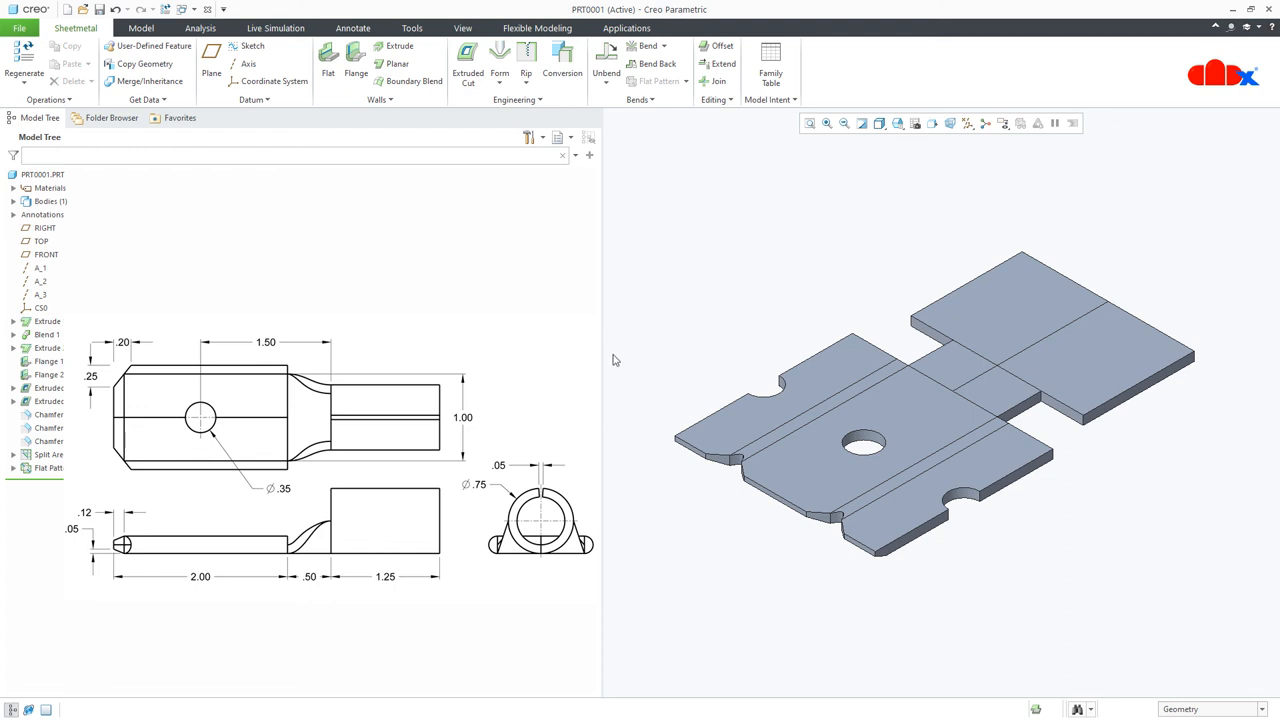
left_click(48, 468)
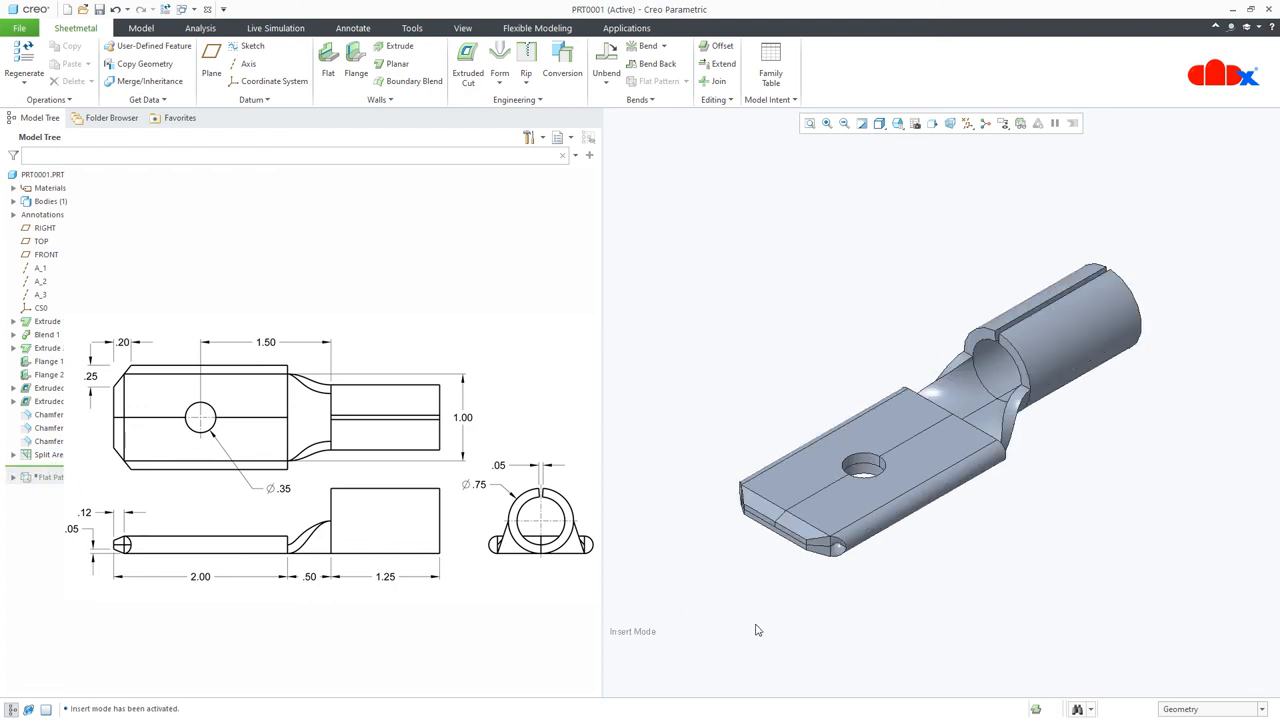
mouse_move(464, 28)
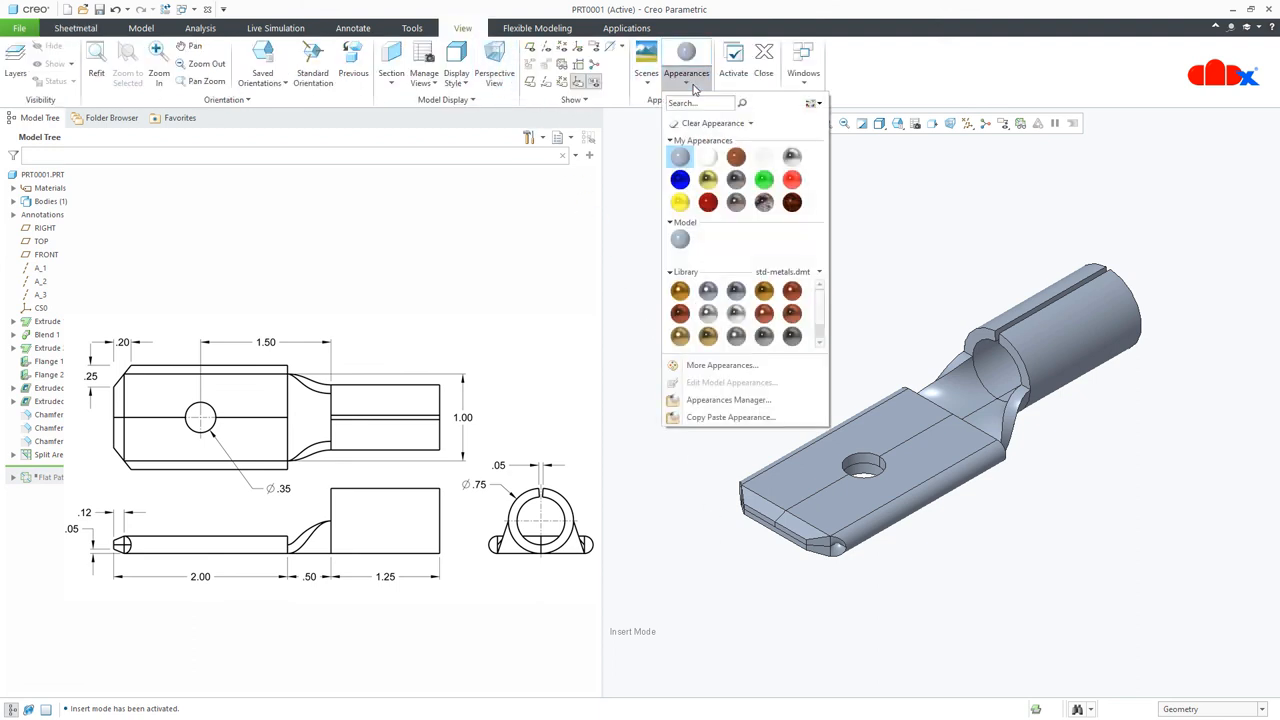
Pick an appearance swatch from the gallery to paint onto the lug.
left_click(680, 156)
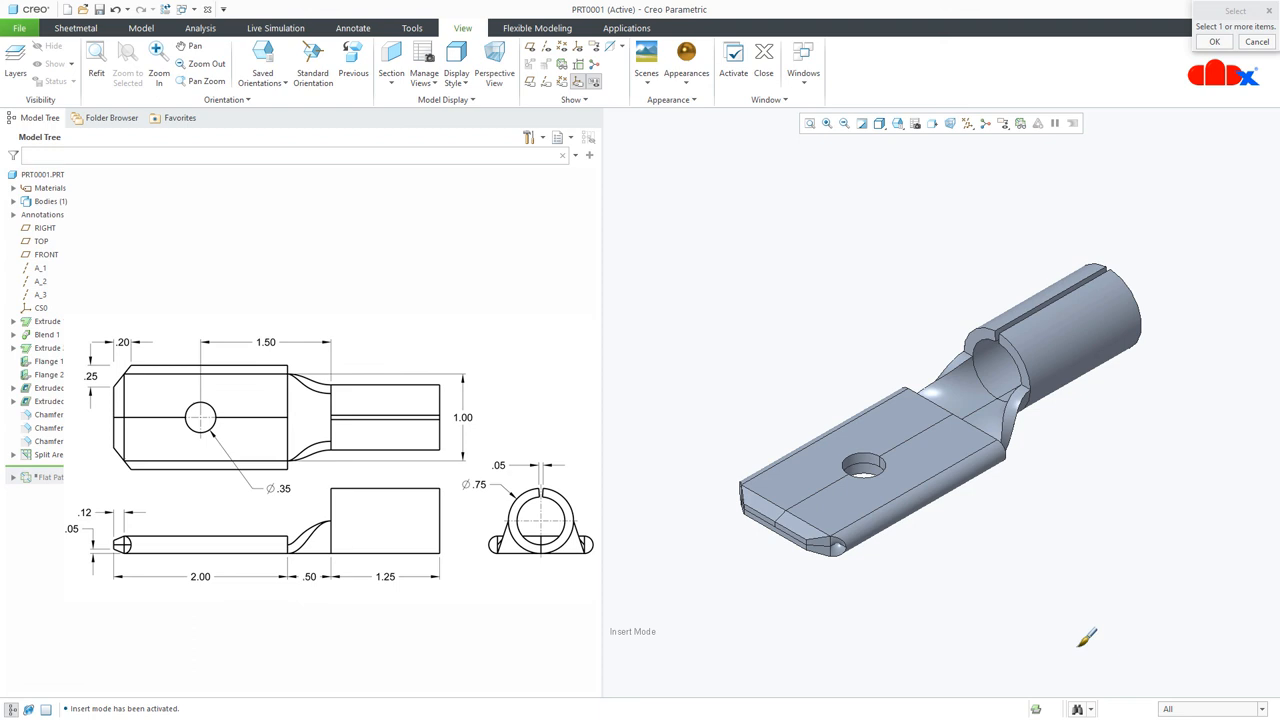